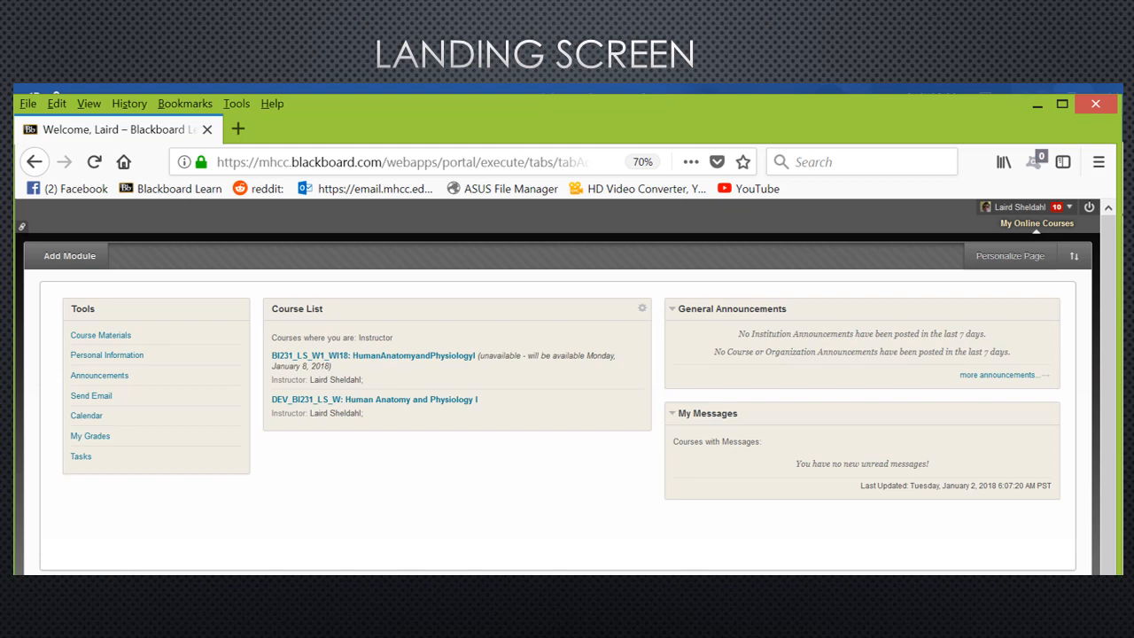
Advance the slideshow from the Landing Screen slide toward the Schedule Page slide.
left_click(735, 303)
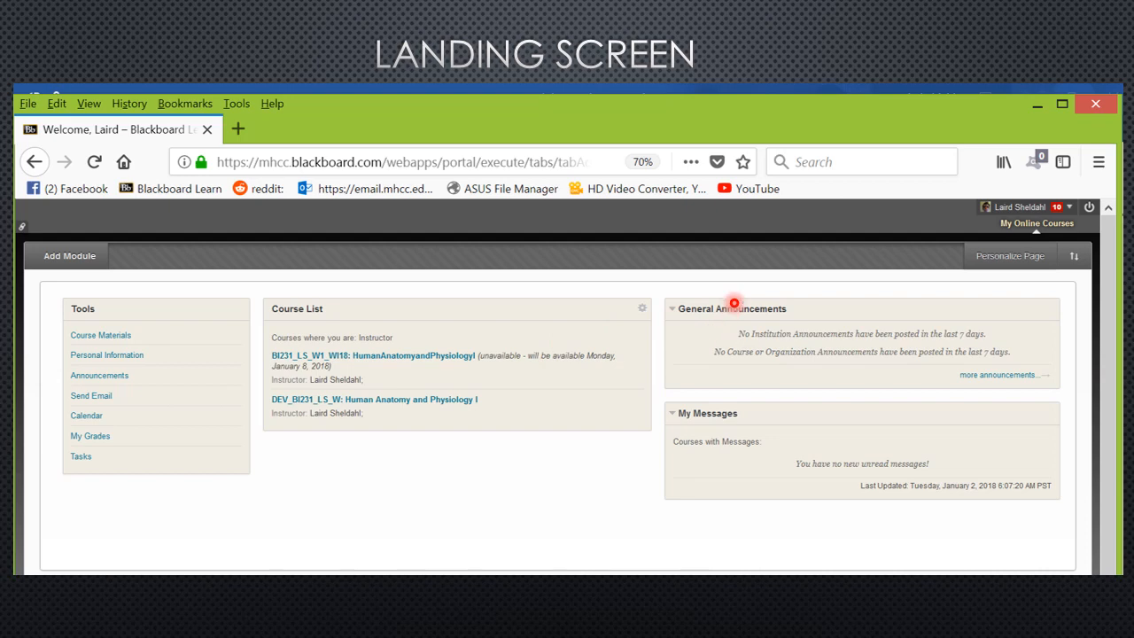
mouse_move(730, 285)
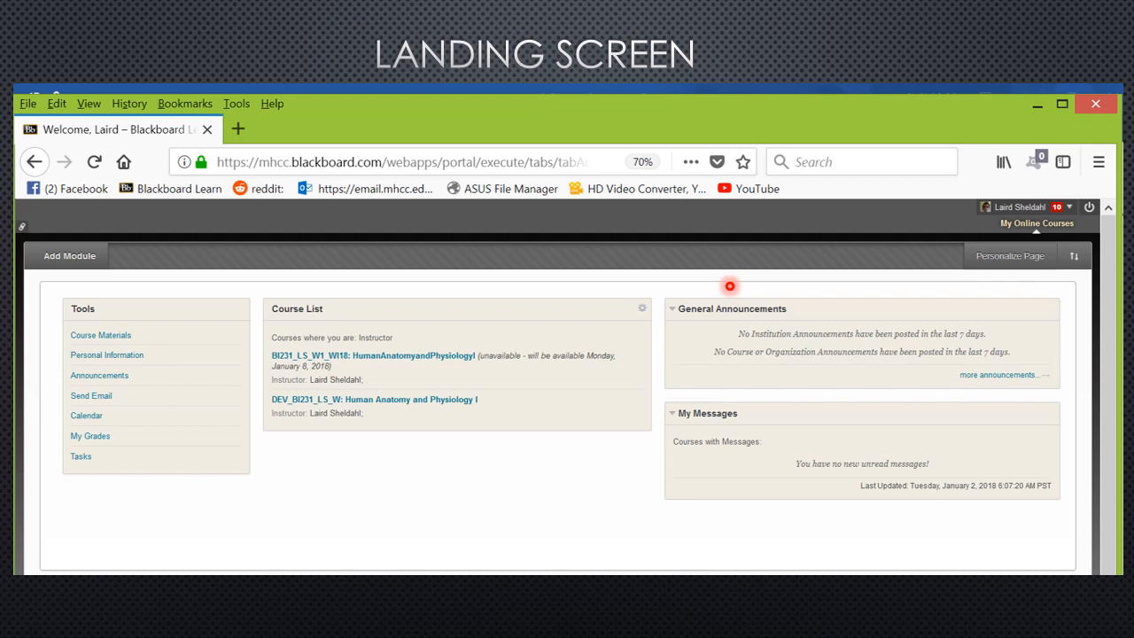
mouse_move(672, 344)
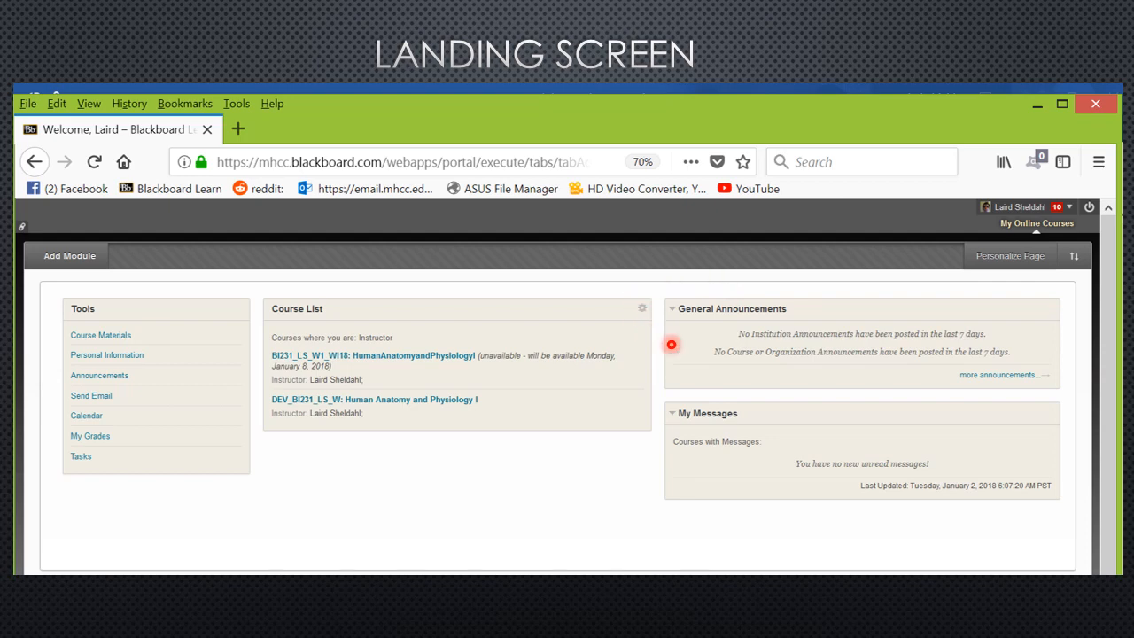
mouse_move(766, 291)
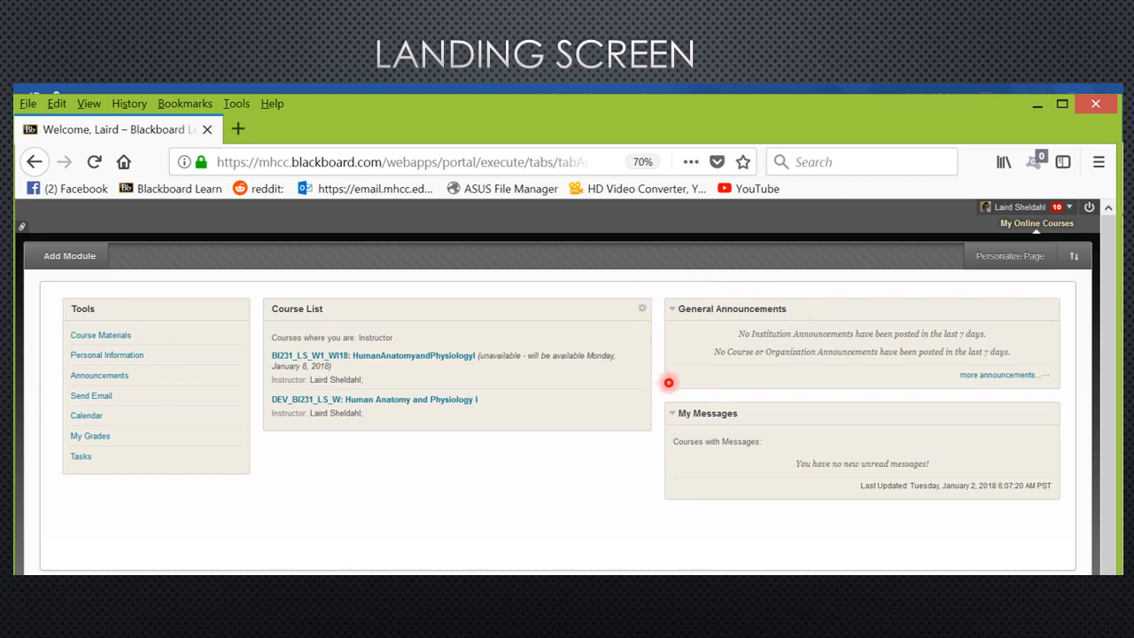
mouse_move(695, 391)
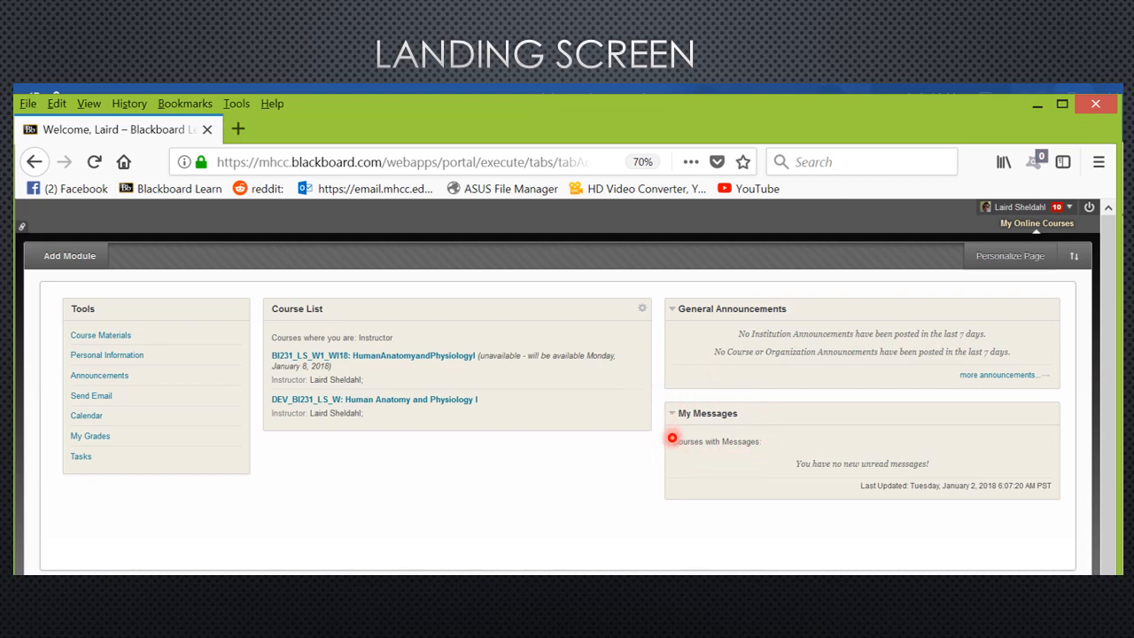
mouse_move(316, 379)
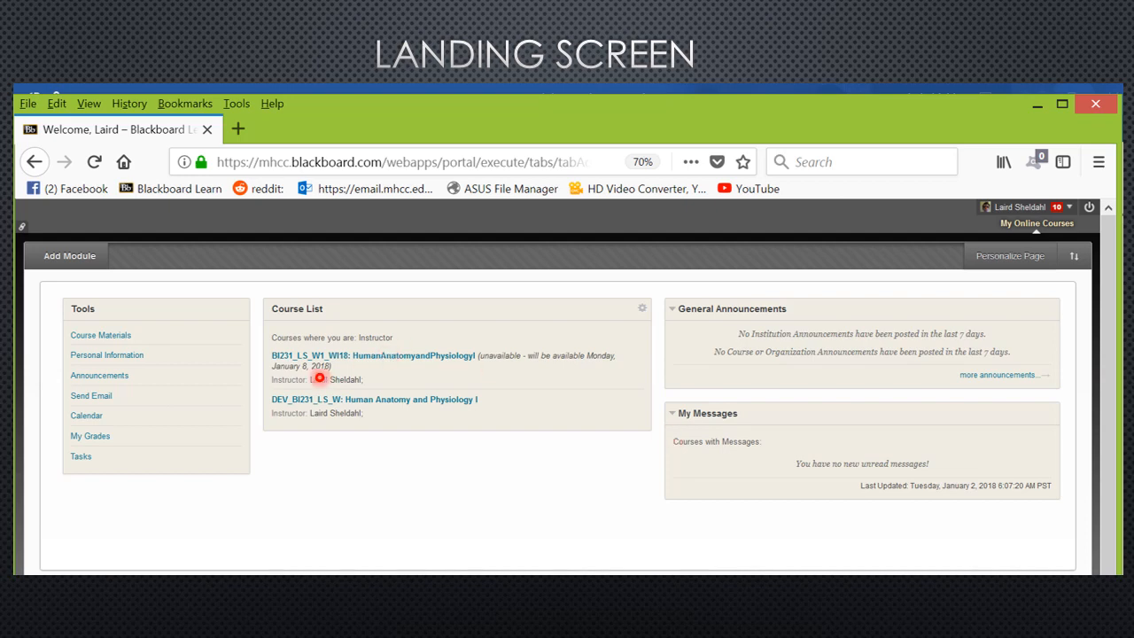
mouse_move(246, 400)
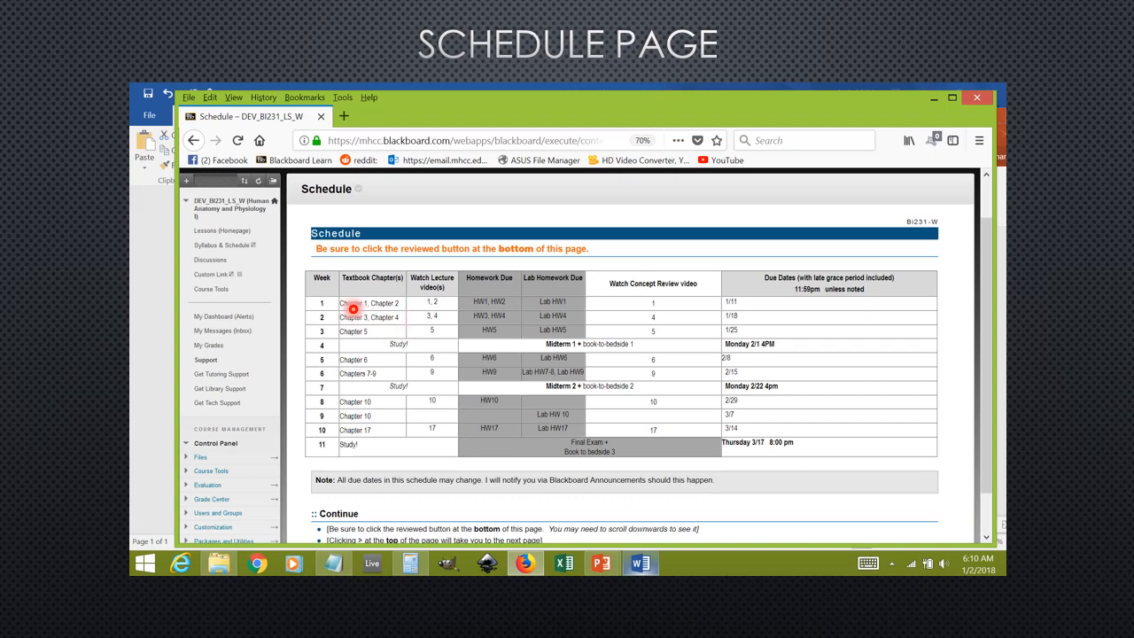
left_click(224, 230)
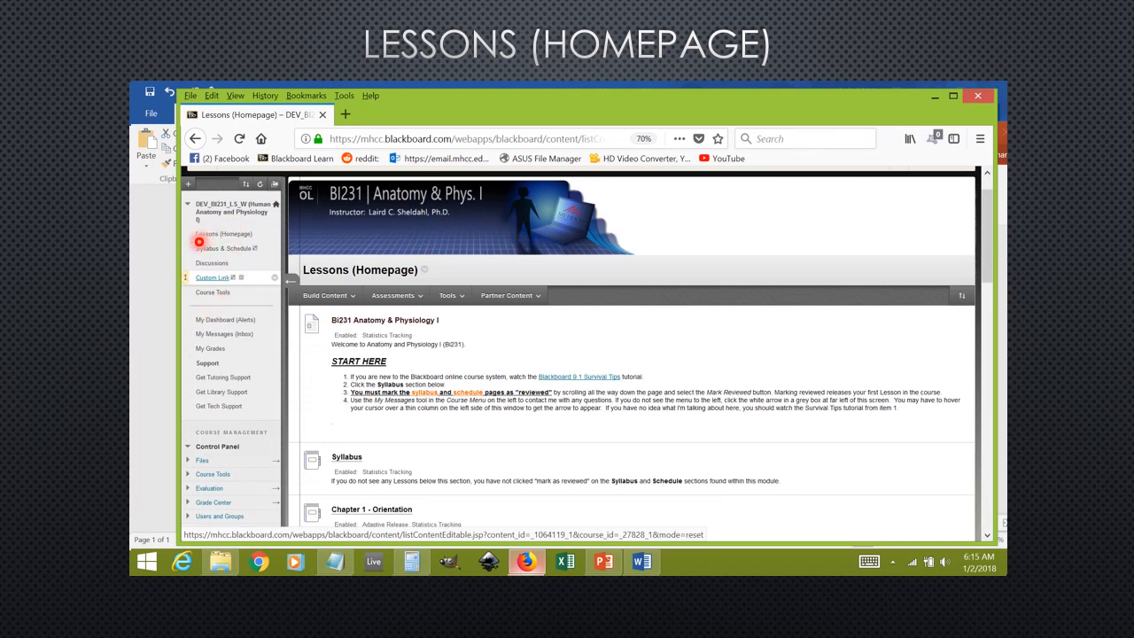
mouse_move(241, 259)
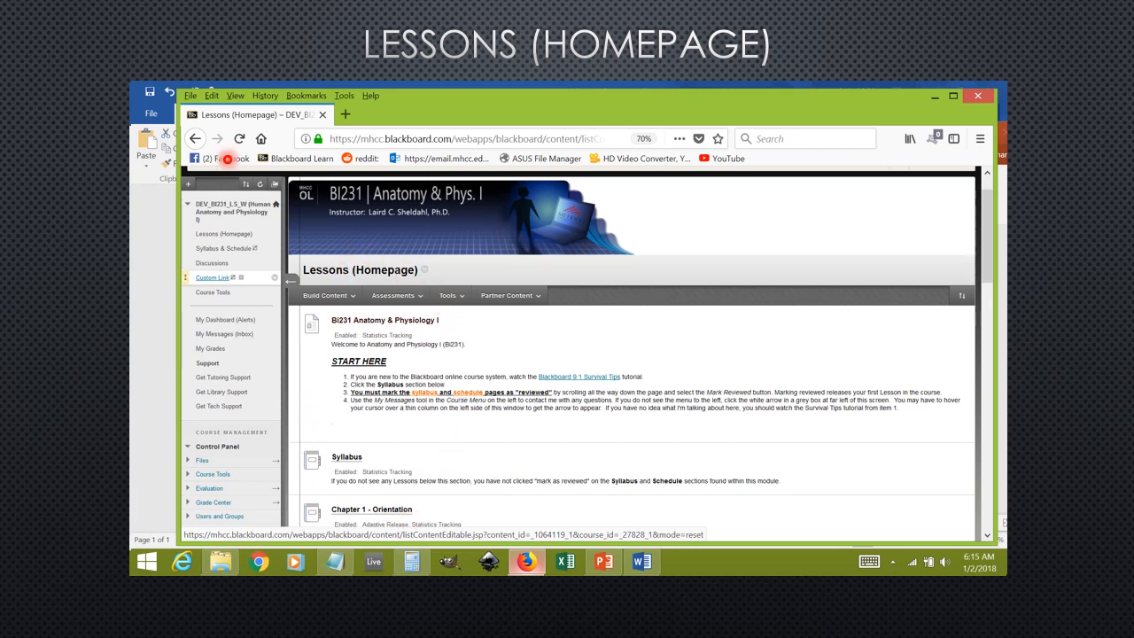
mouse_move(330, 361)
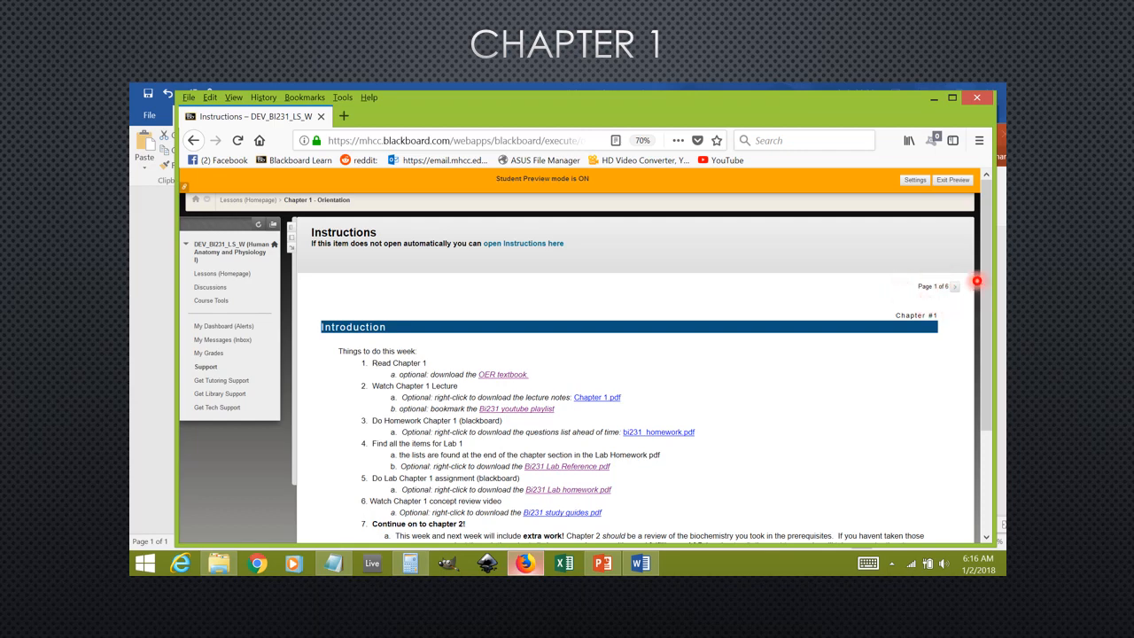
mouse_move(939, 280)
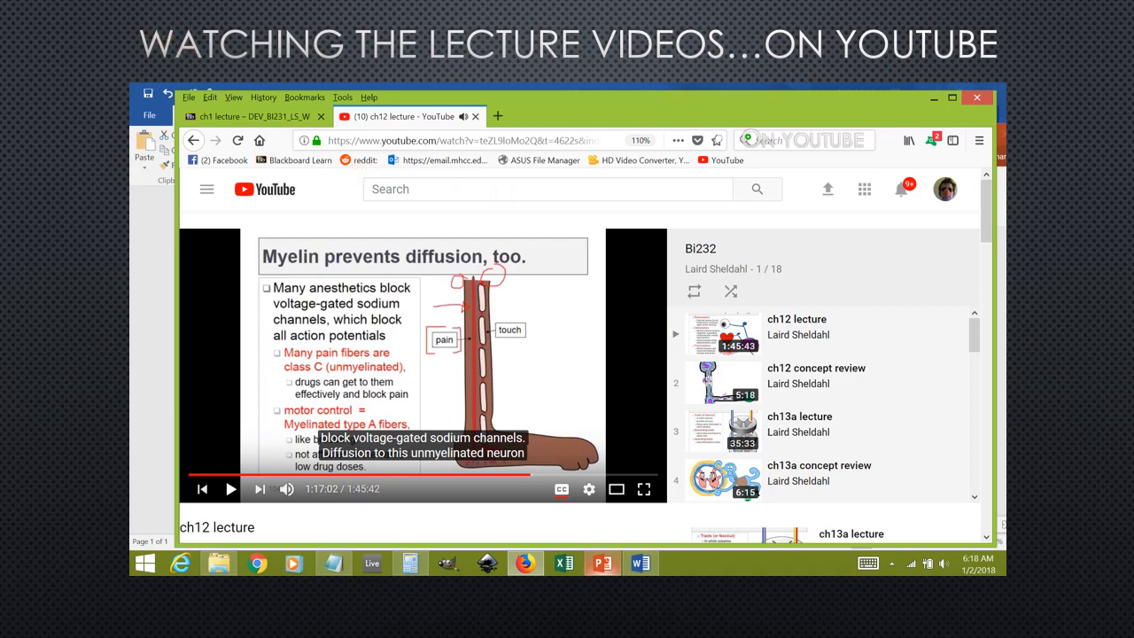
Advance through the Homework Instructions slide to the Lecture Homework slide with the Chapter 1 test.
left_click(256, 117)
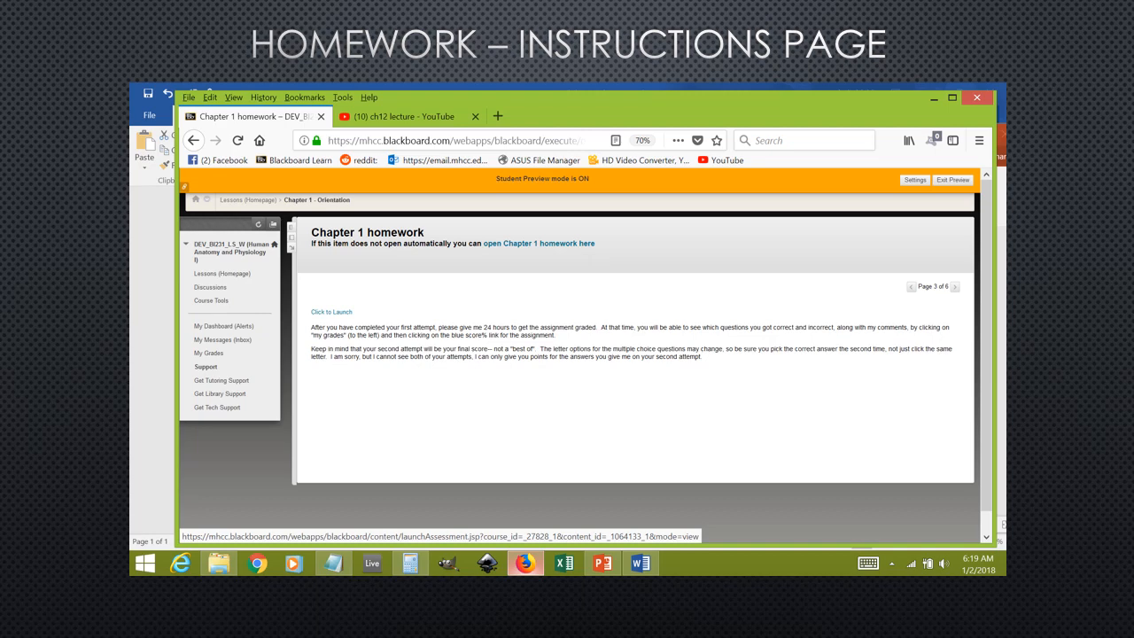
left_click(365, 268)
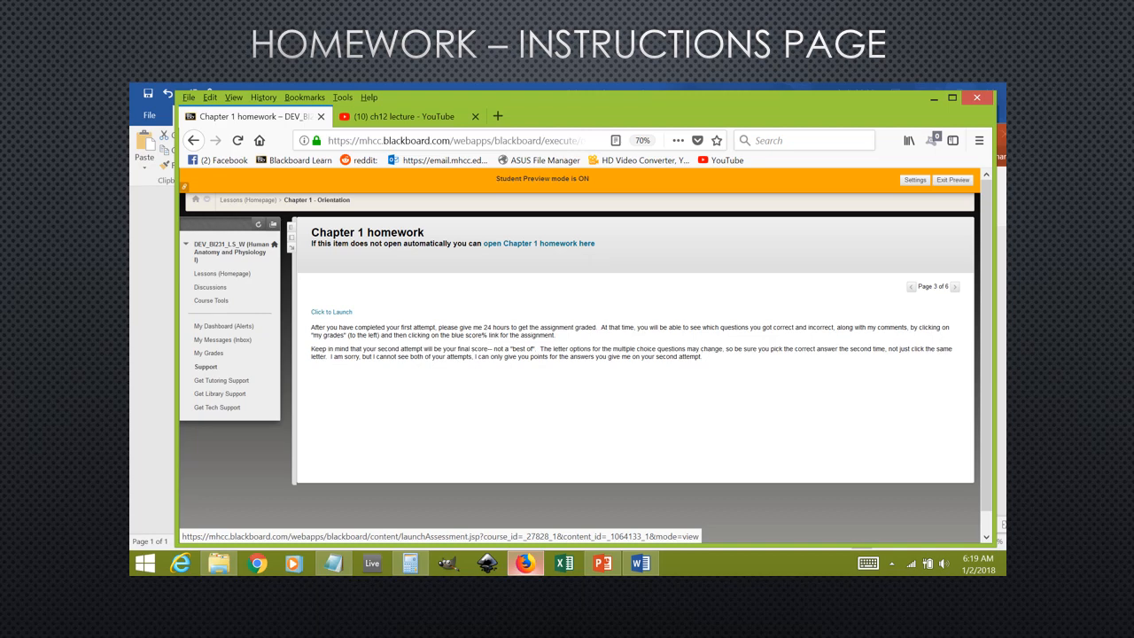
left_click(330, 312)
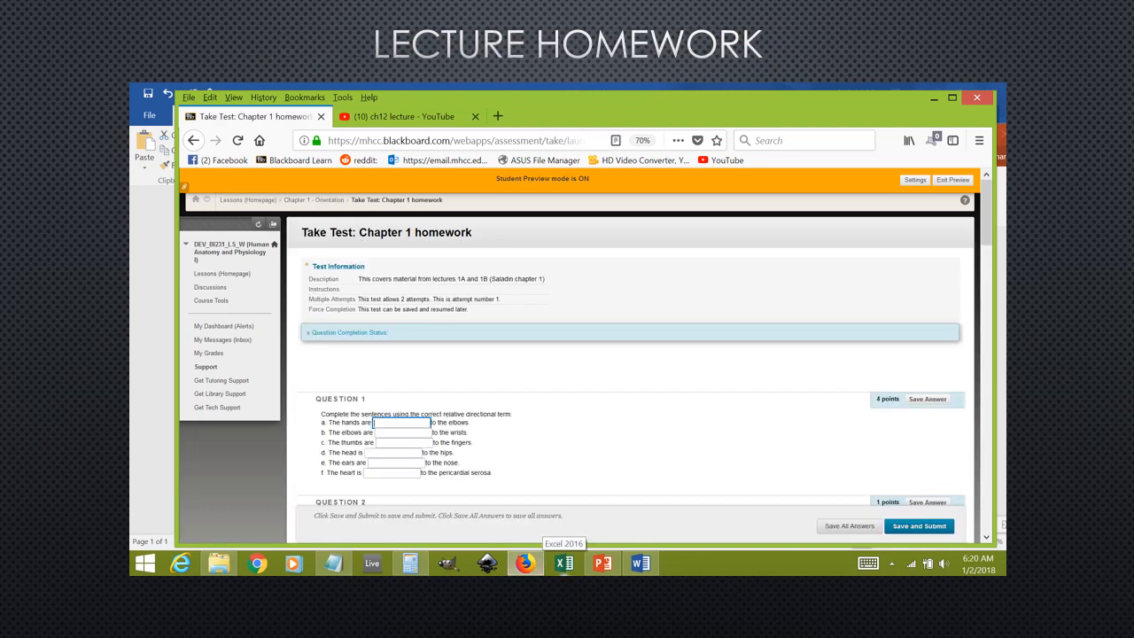
Advance through the Chapter 1 homework to the 'Test Submitted' confirmation screenshot.
left_click(429, 443)
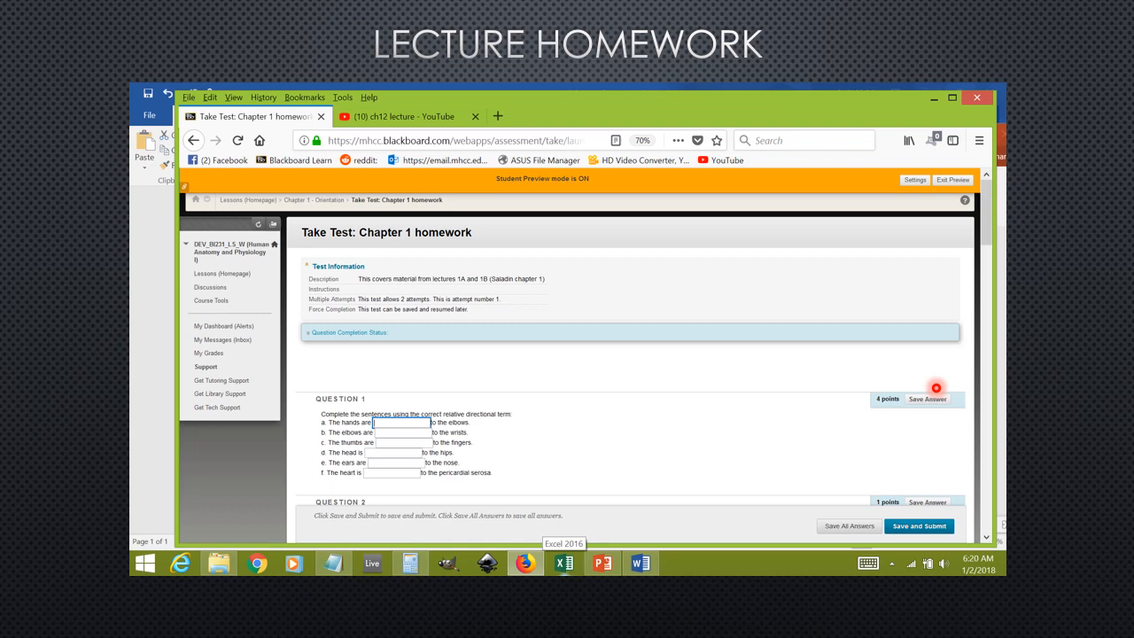
mouse_move(876, 543)
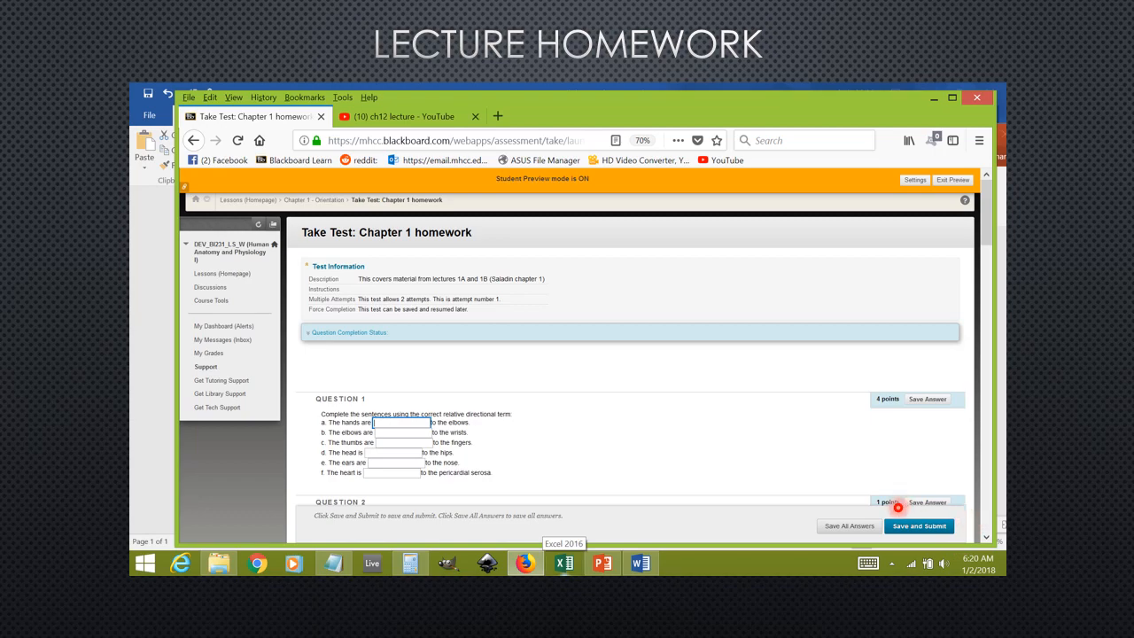
left_click(928, 399)
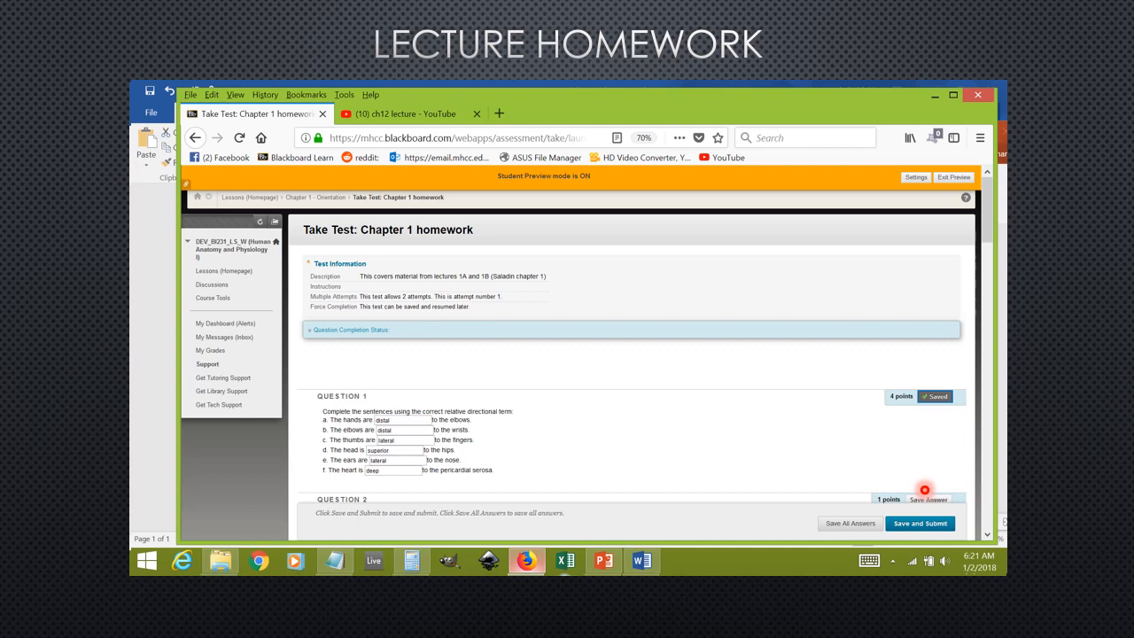
left_click(922, 524)
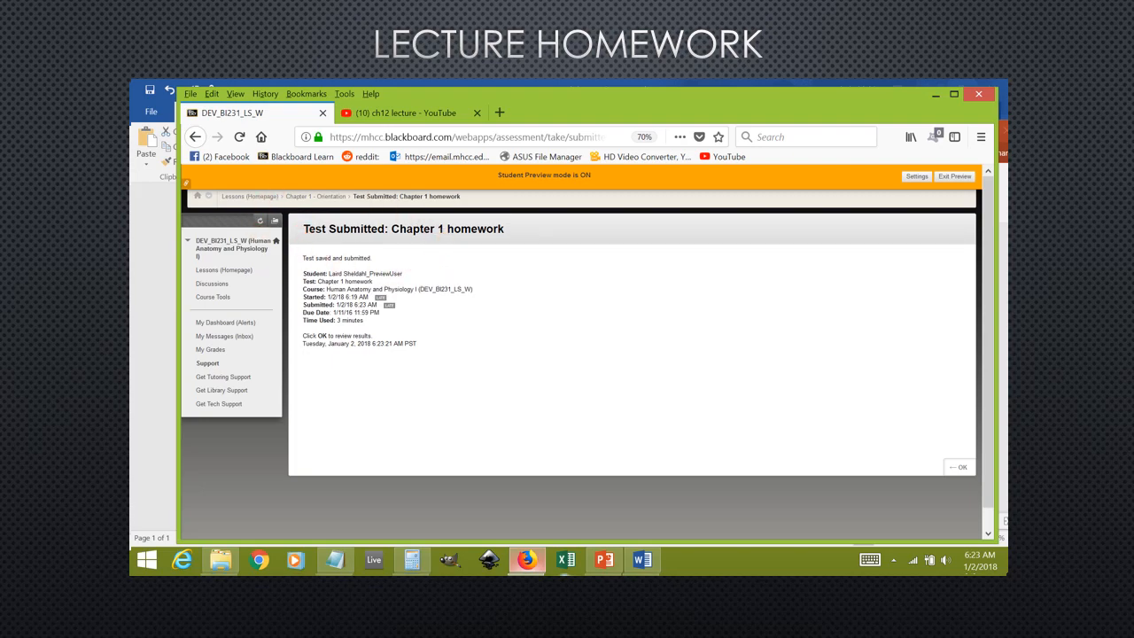
Advance to the 'Go Back to Lessons (Homepage)' slide showing the BI231 course homepage.
left_click(957, 466)
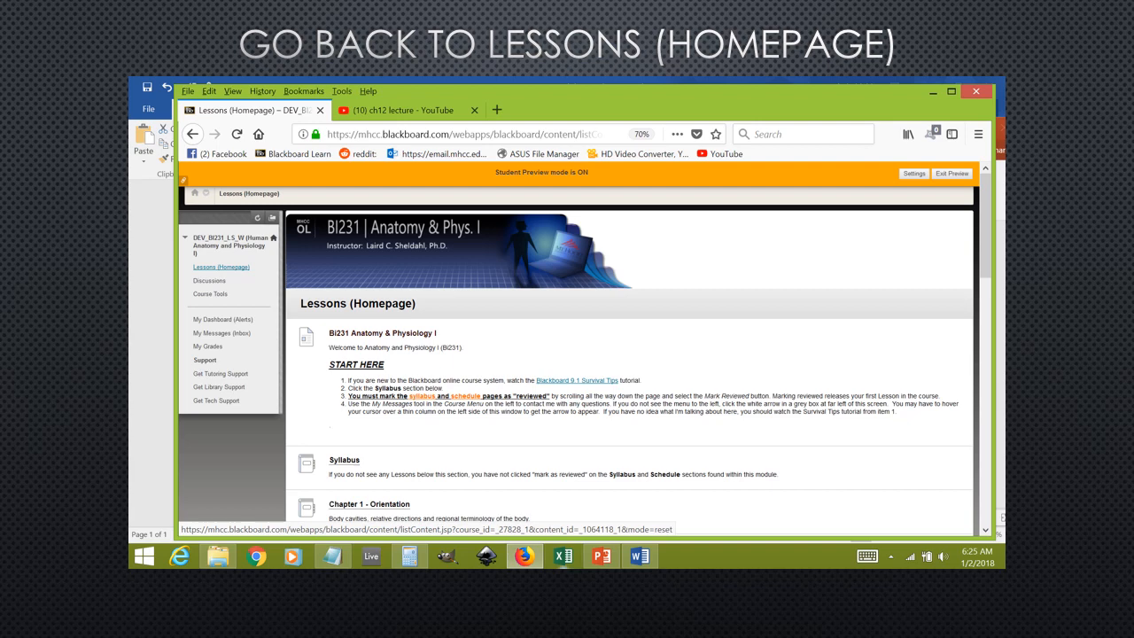
Advance from the Lessons homepage to the Chapter 1 Orientation Lab HW1 item page.
left_click(231, 266)
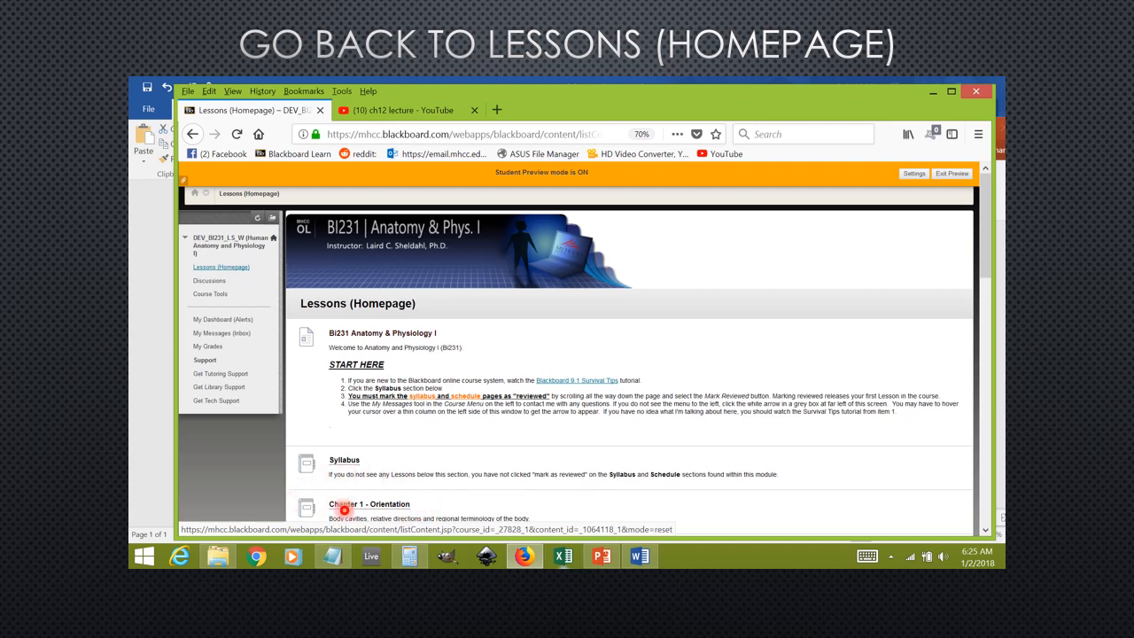
left_click(199, 266)
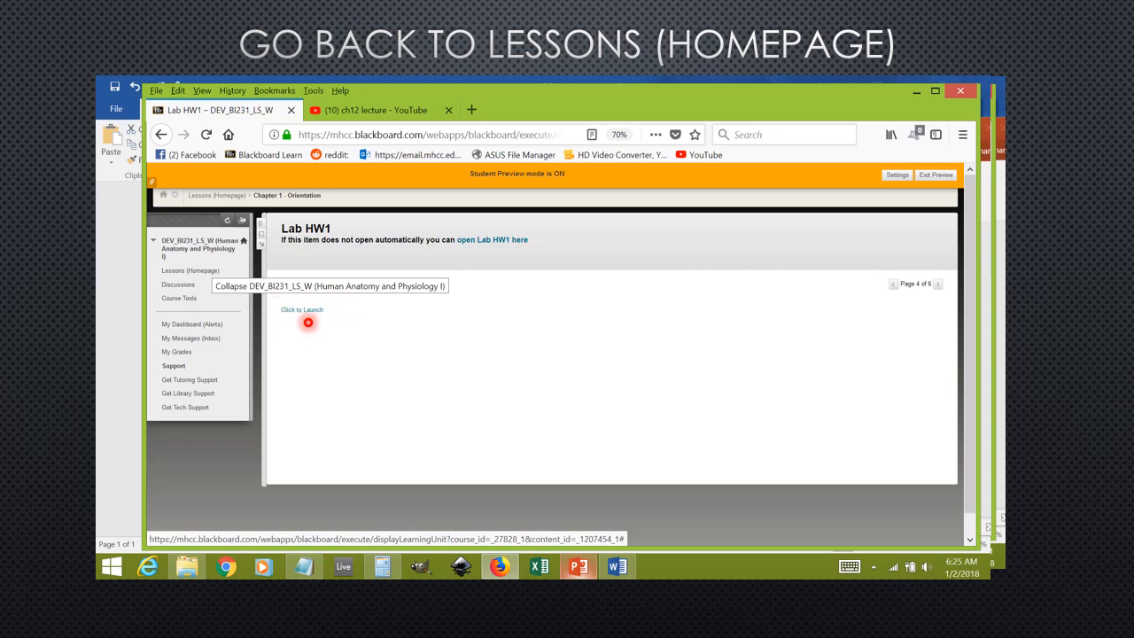
Advance to the 'Take Test: Lab HW1' page with Question 1's labeled torso diagram.
left_click(301, 308)
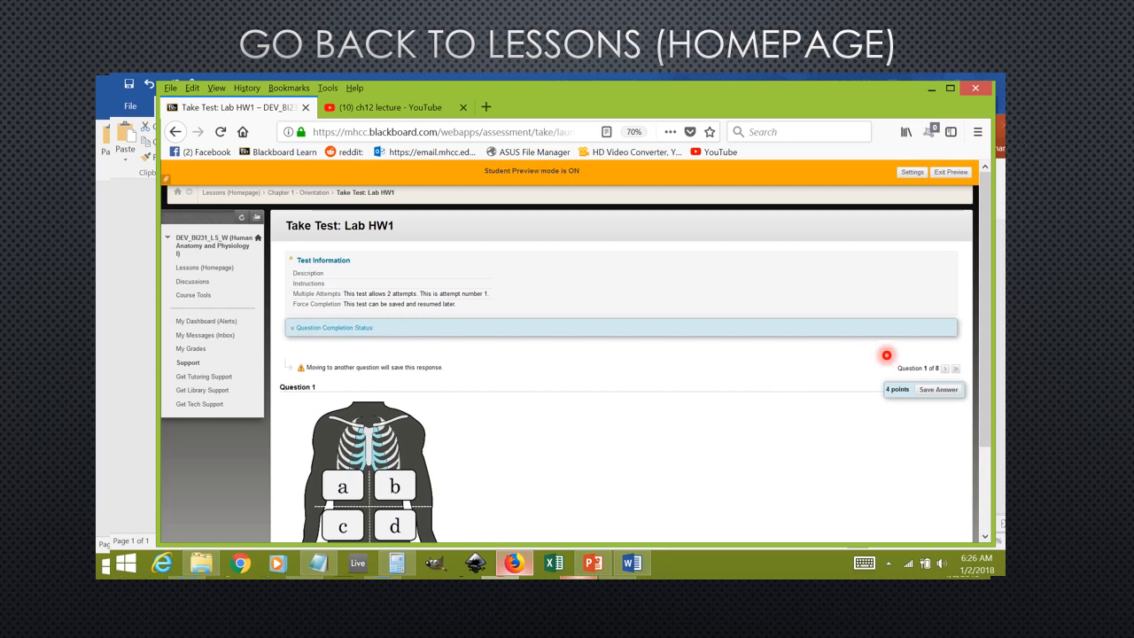
mouse_move(922, 347)
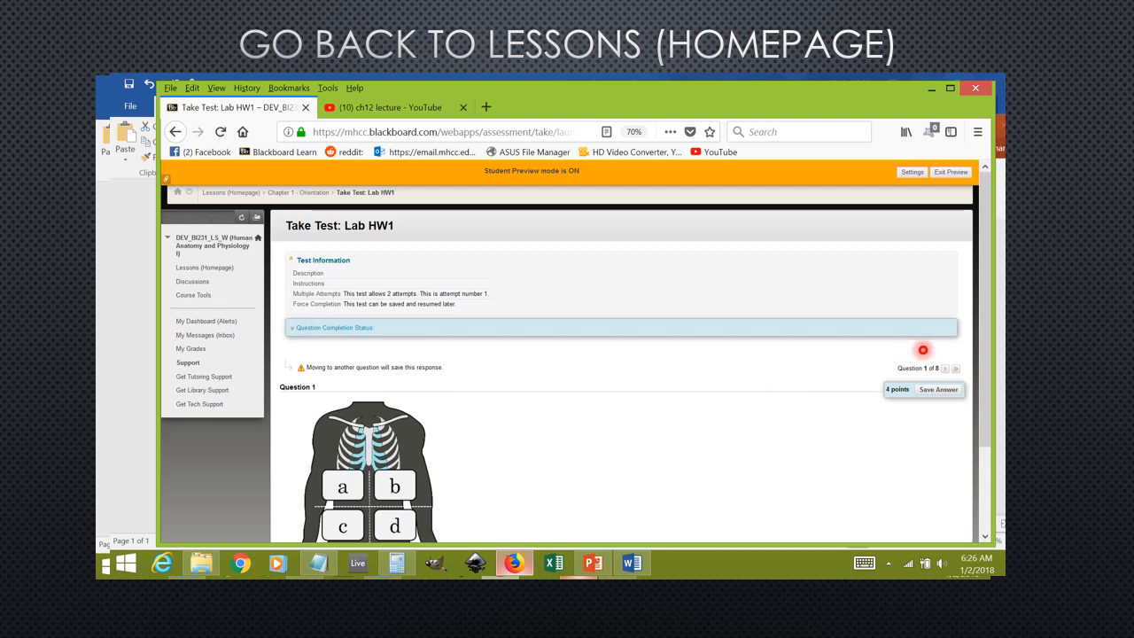
mouse_move(936, 347)
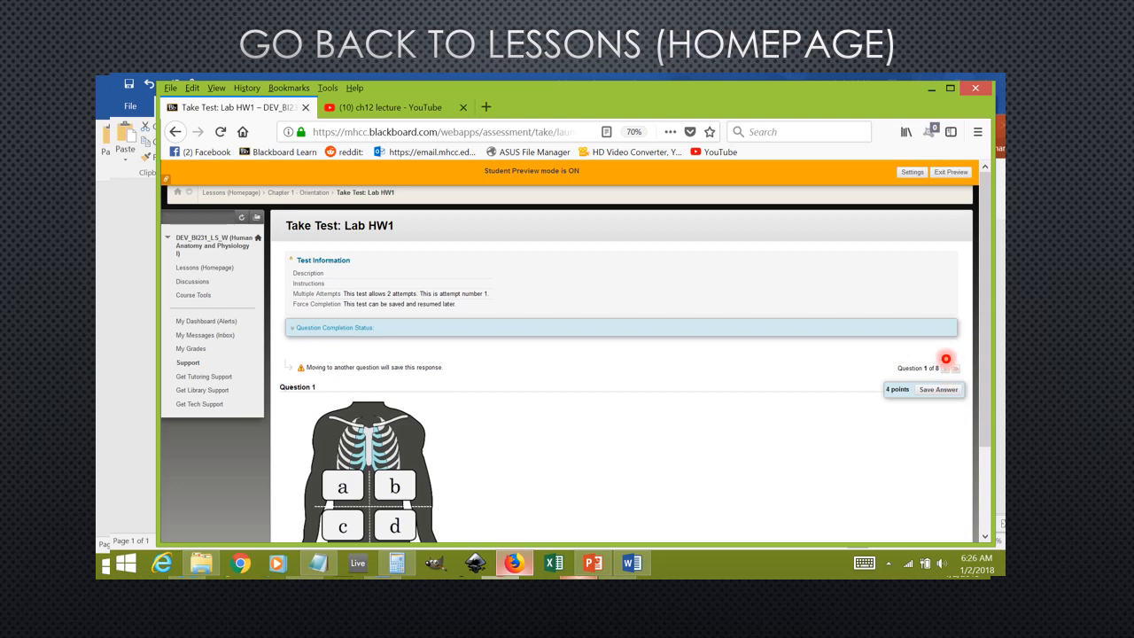
mouse_move(576, 457)
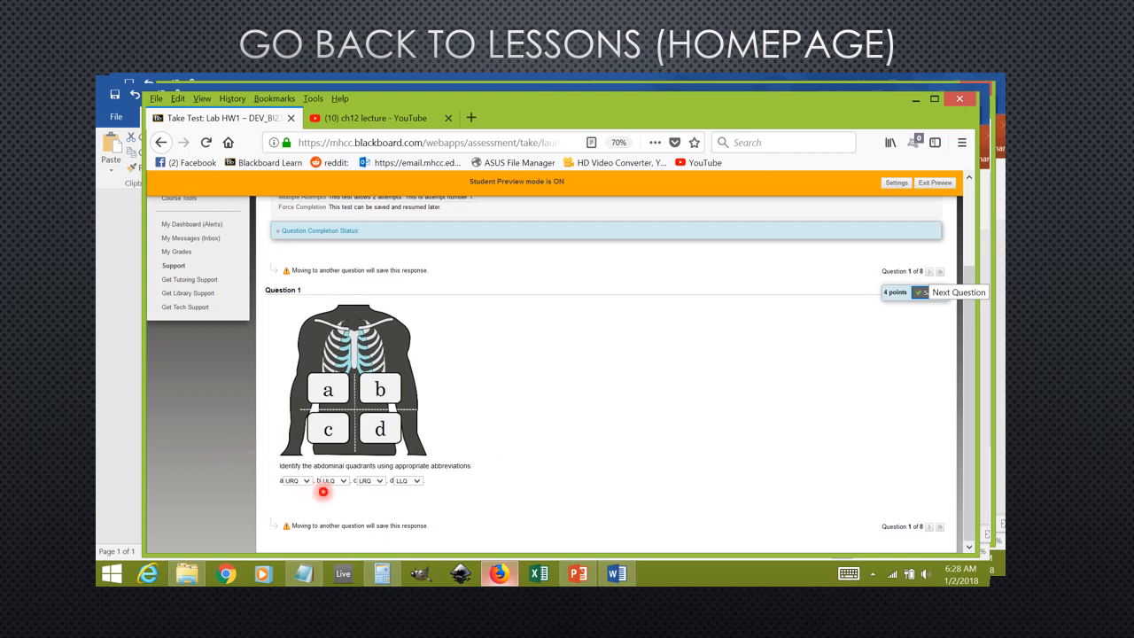
mouse_move(436, 411)
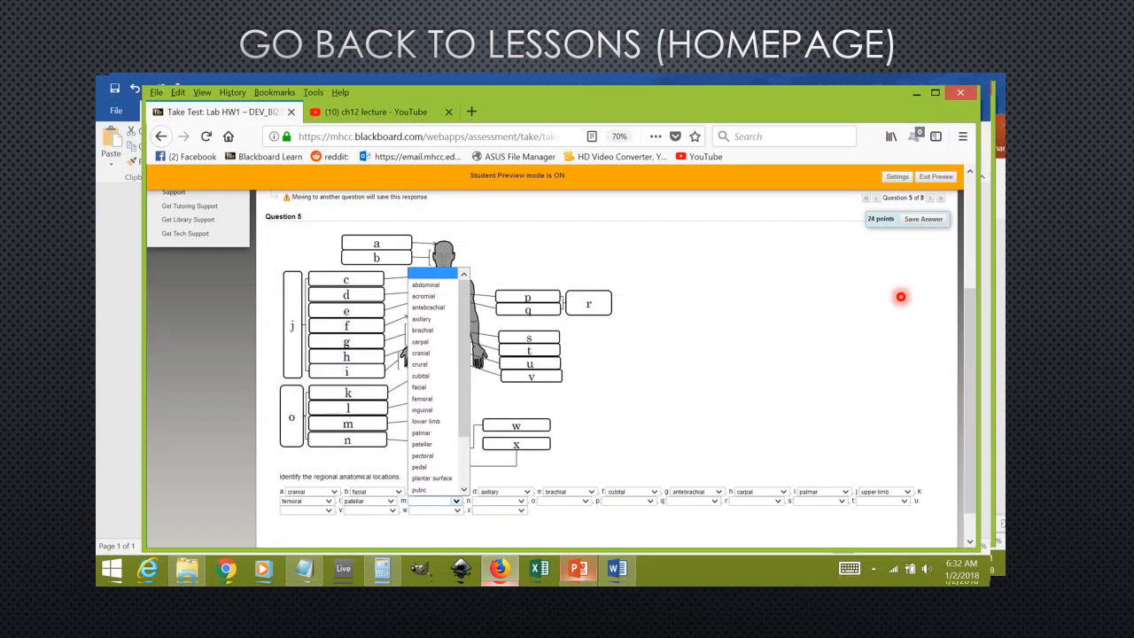
mouse_move(740, 432)
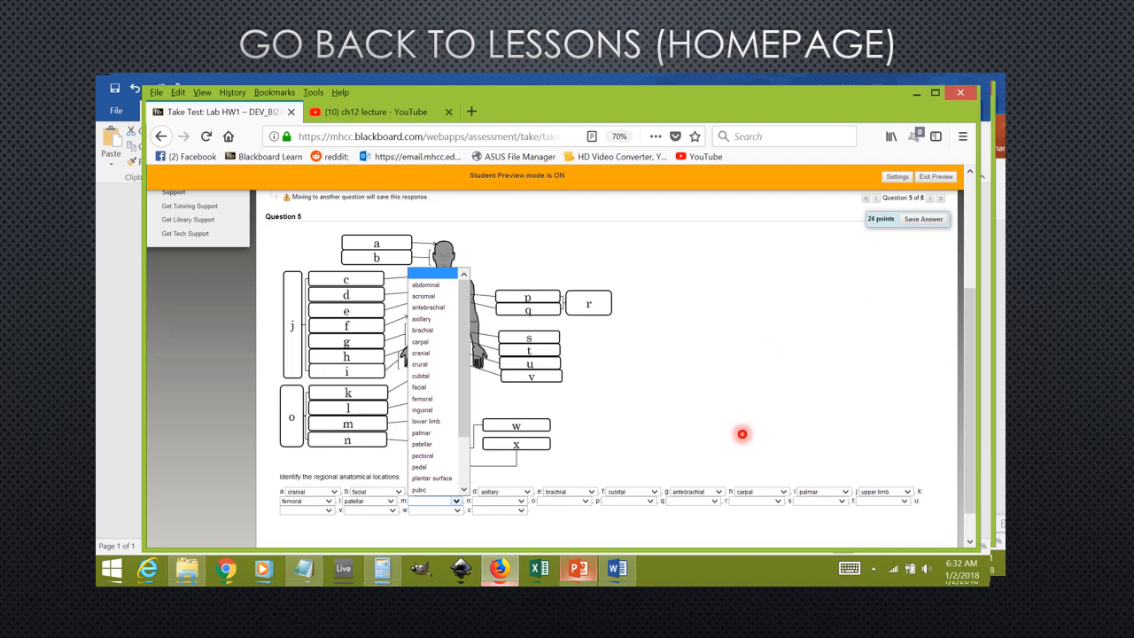
mouse_move(684, 456)
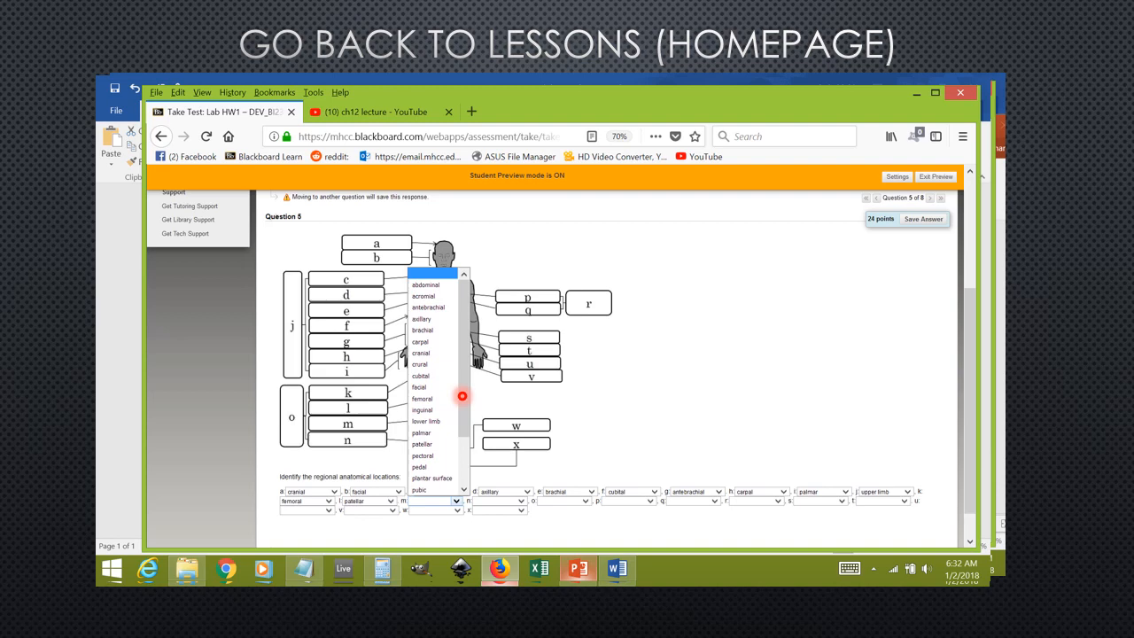
mouse_move(455, 371)
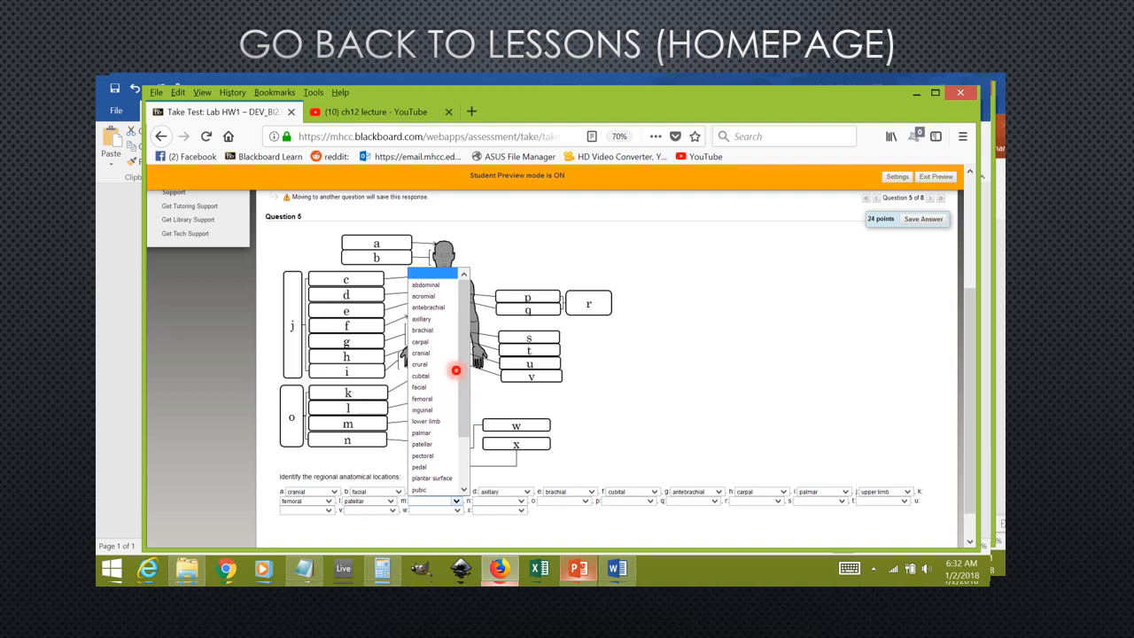
mouse_move(408, 404)
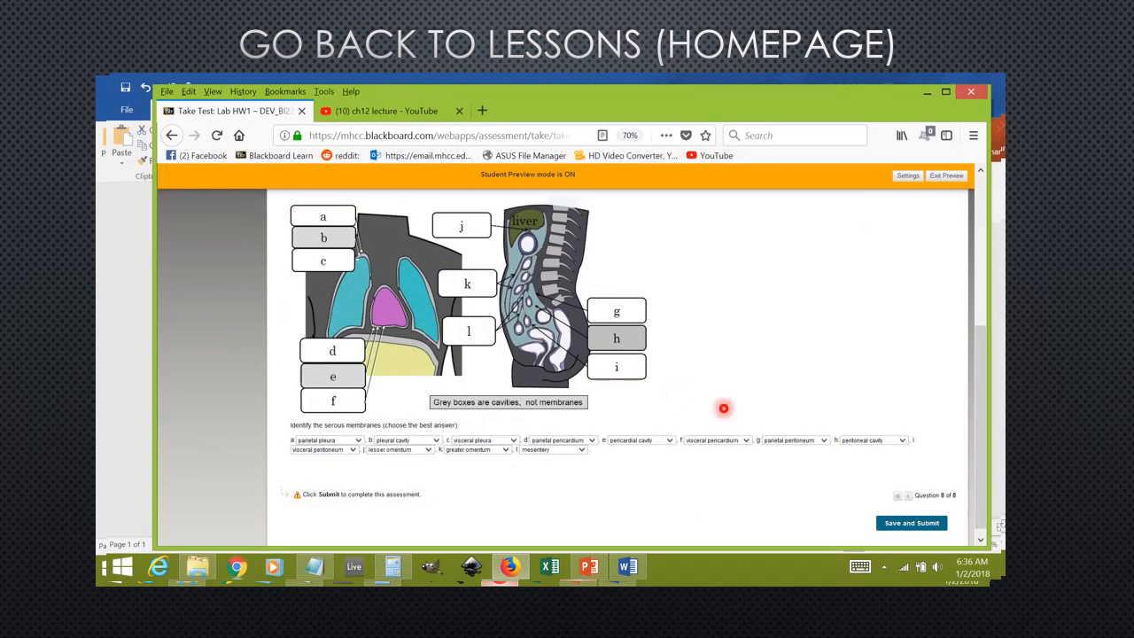
mouse_move(752, 415)
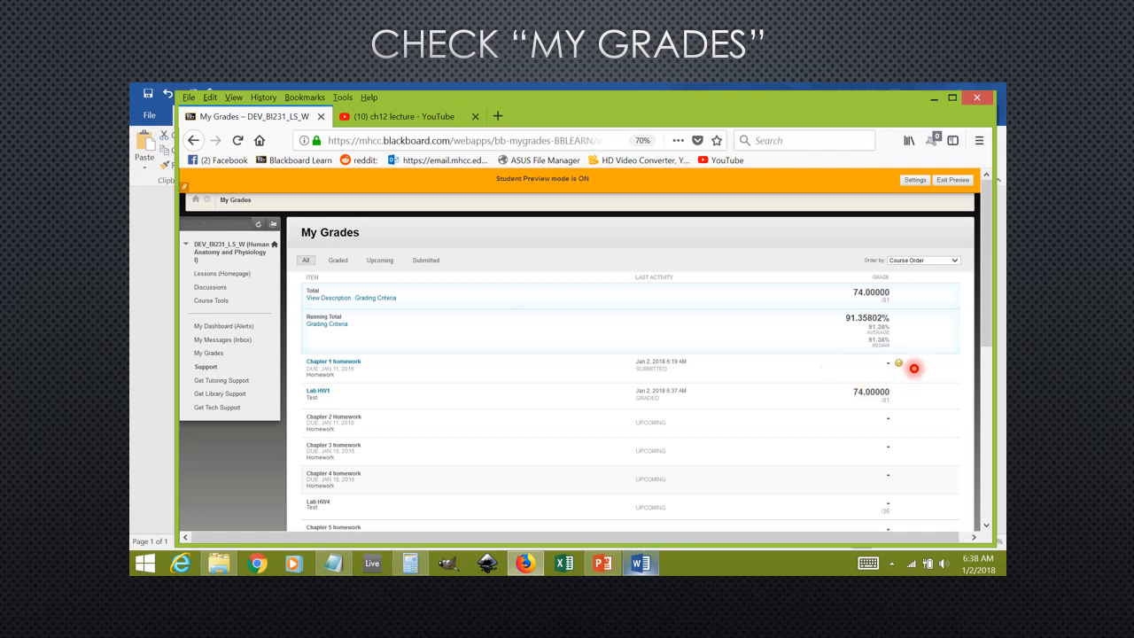
mouse_move(872, 367)
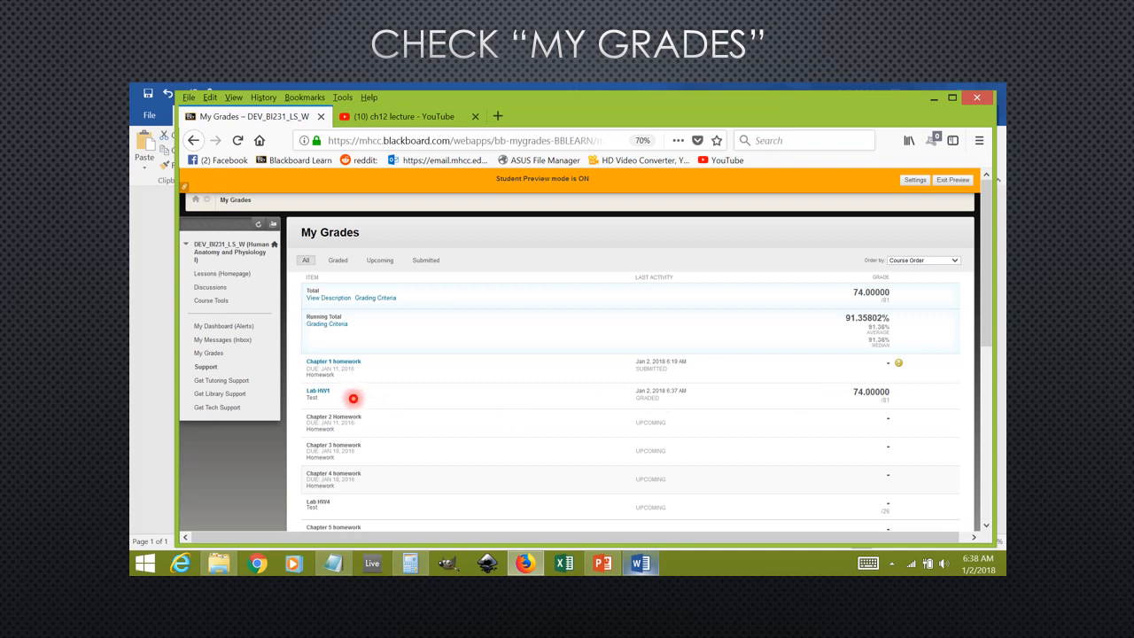
mouse_move(321, 379)
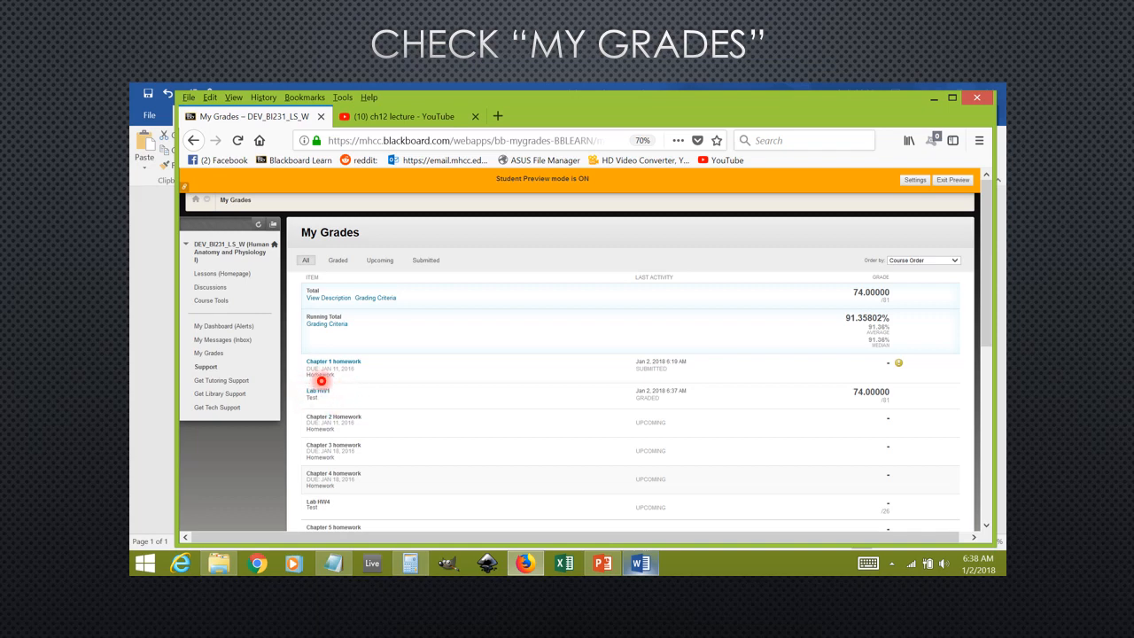
mouse_move(308, 386)
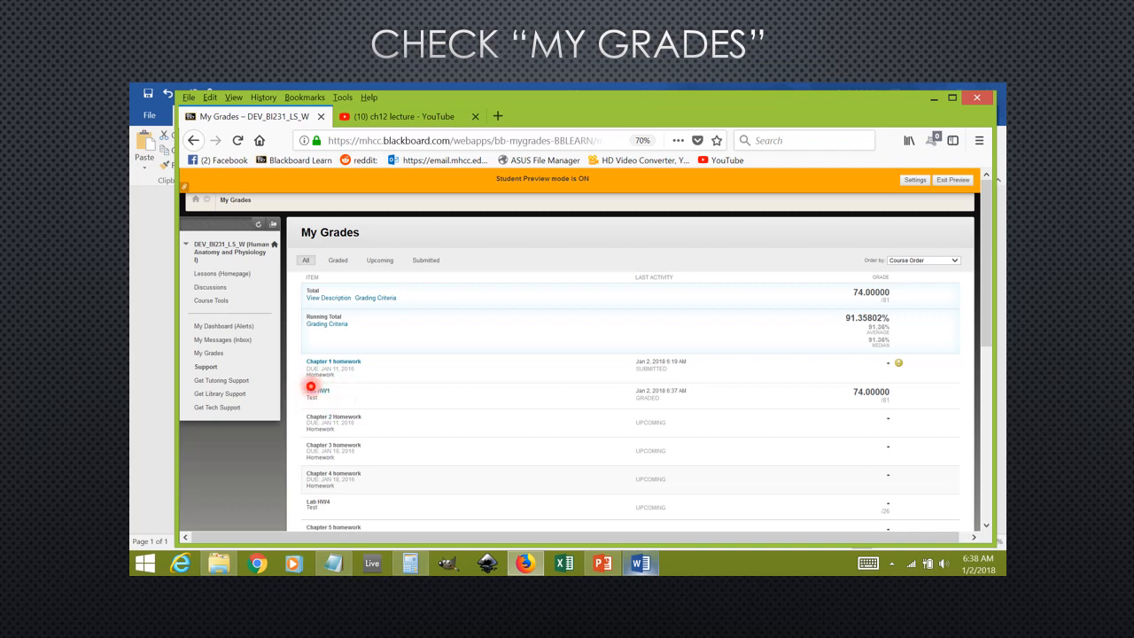
Advance from My Grades to Lab HW1's View Attempts page, then its reviewed submission.
left_click(318, 390)
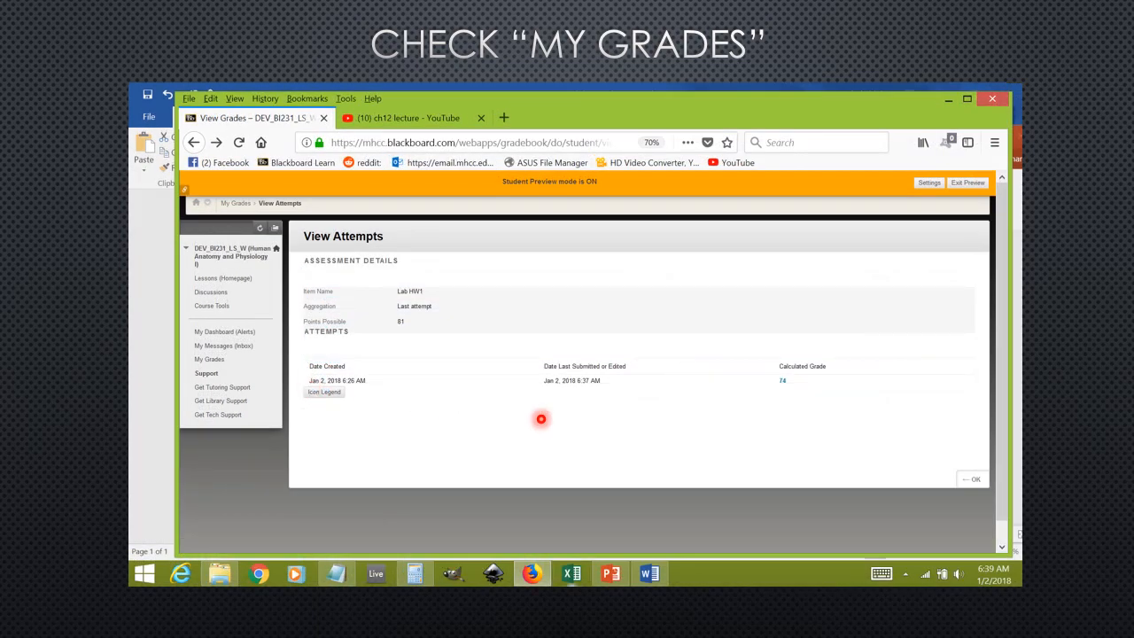
mouse_move(790, 354)
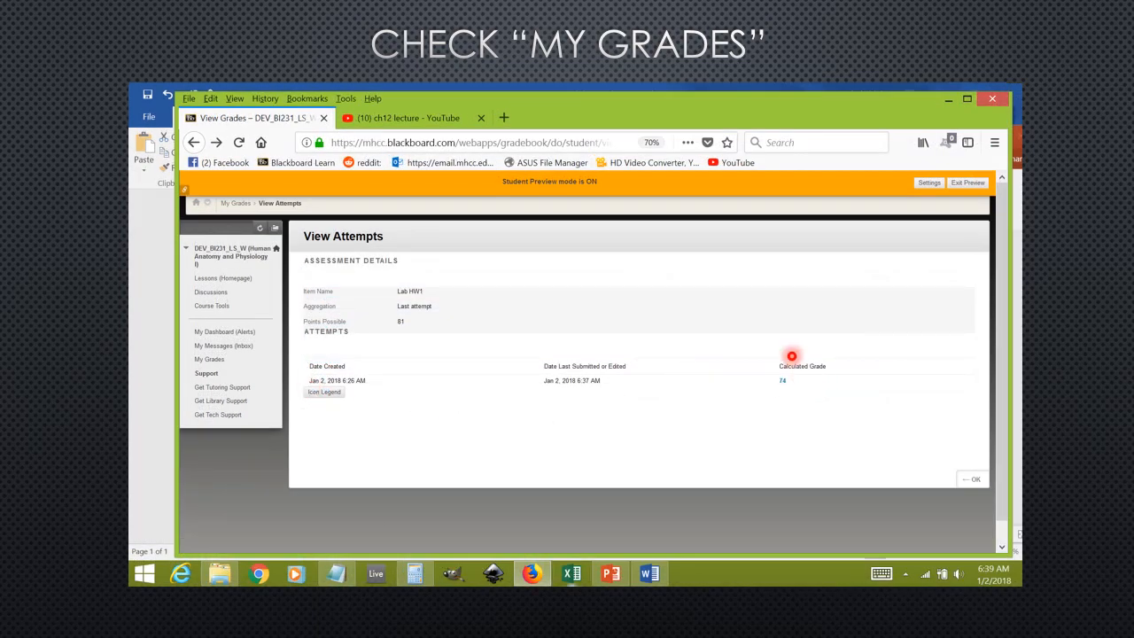
mouse_move(787, 401)
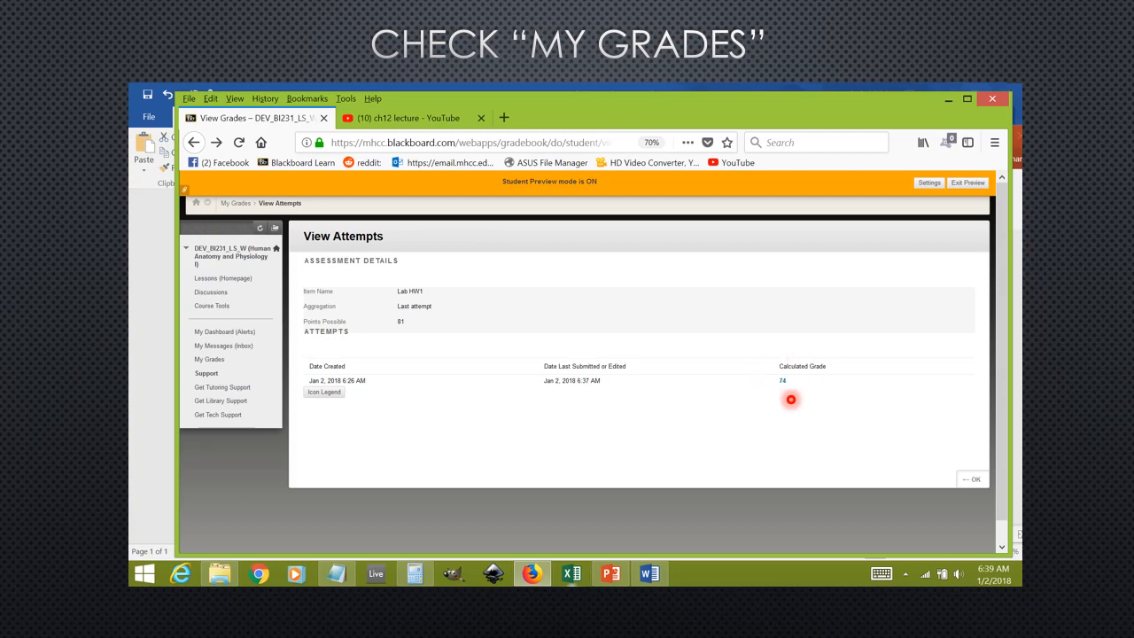
left_click(783, 379)
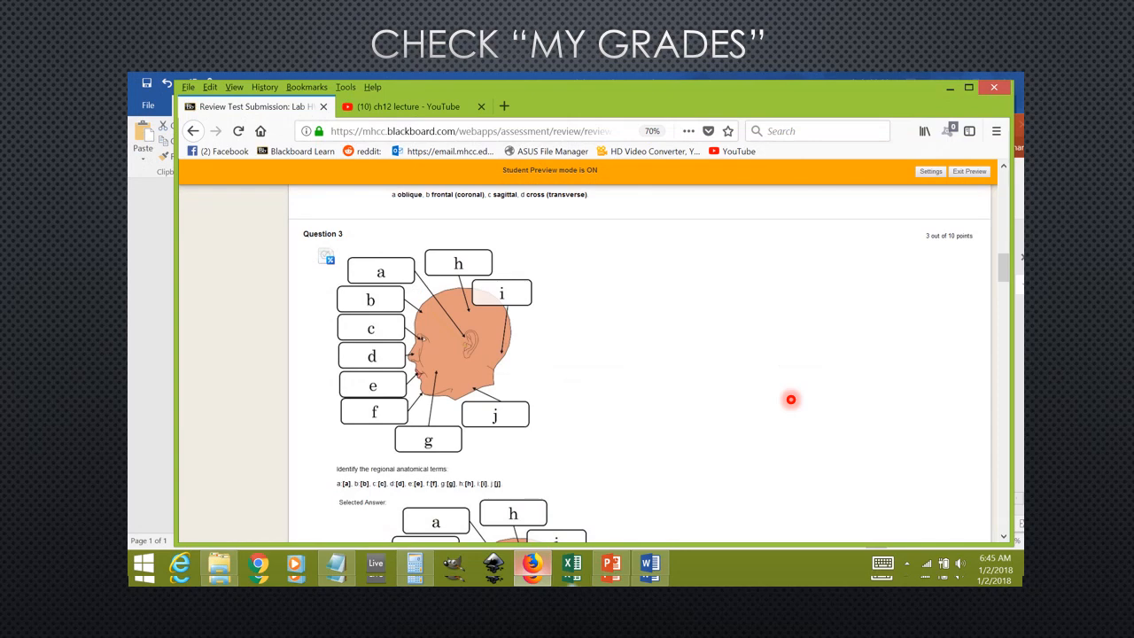
mouse_move(528, 384)
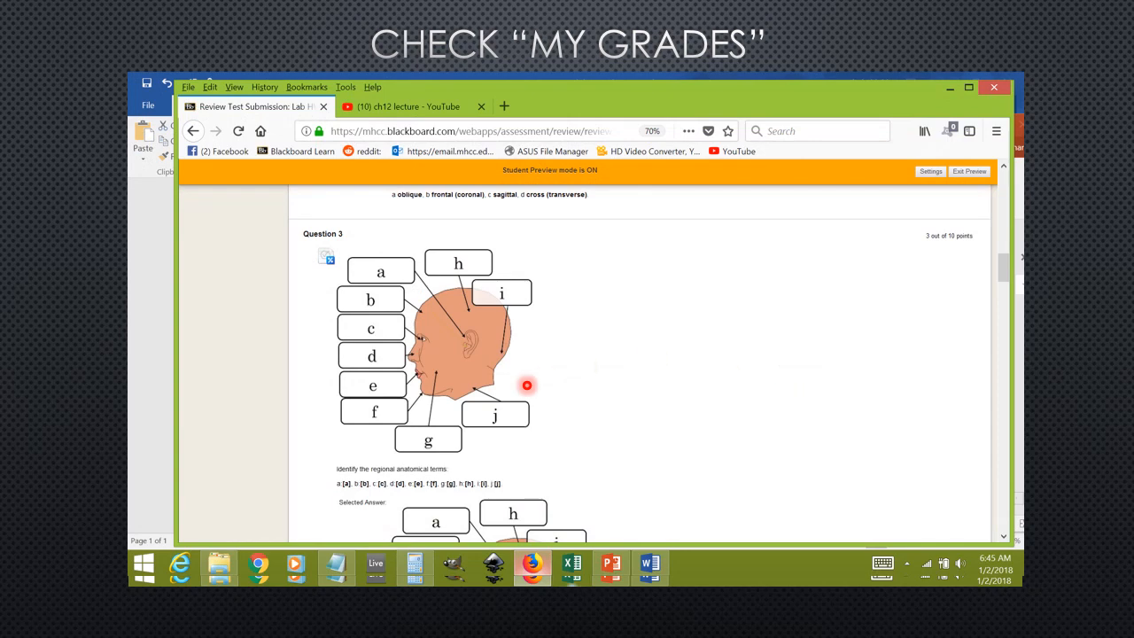
mouse_move(478, 507)
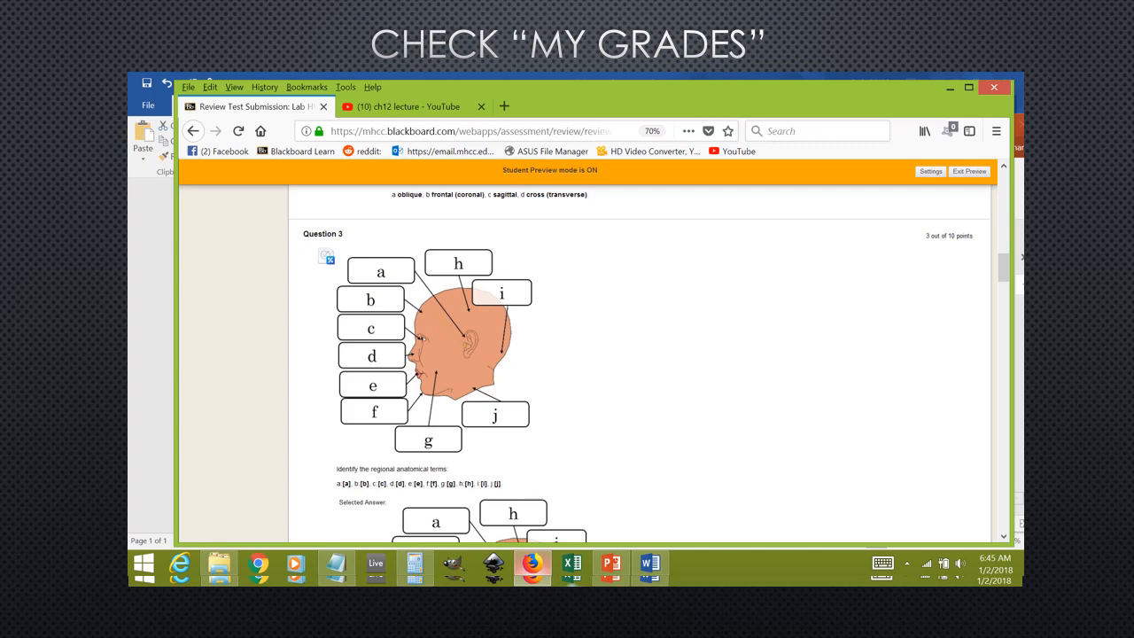
scroll("down", 3)
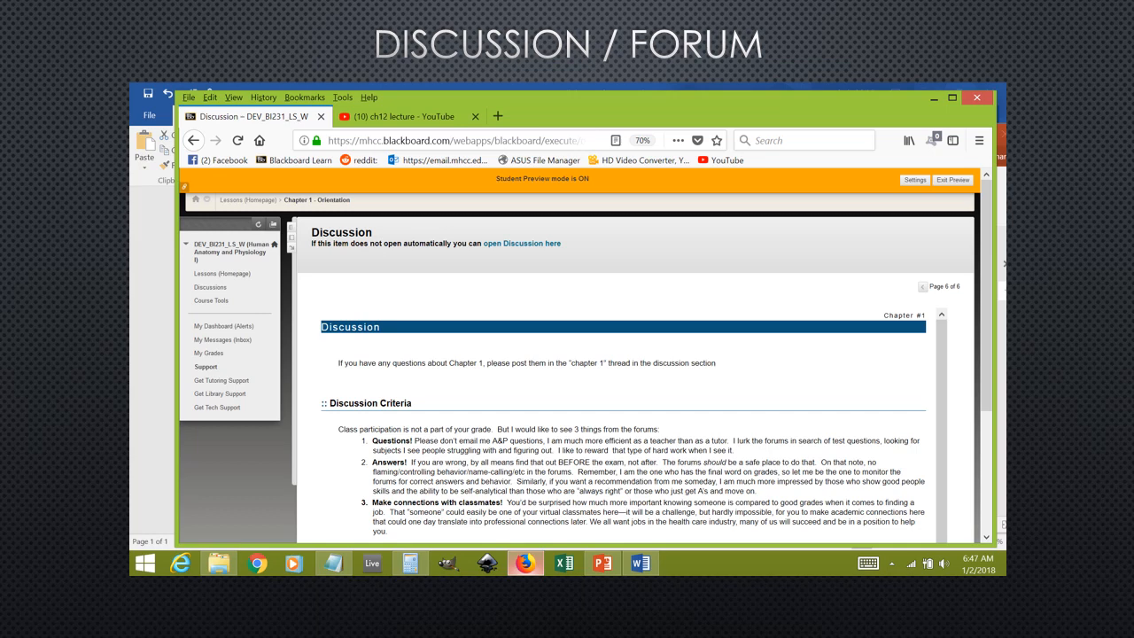
Advance to the Discussion Board forum list, then to the '24 Hours Later' My Grades slide.
left_click(205, 277)
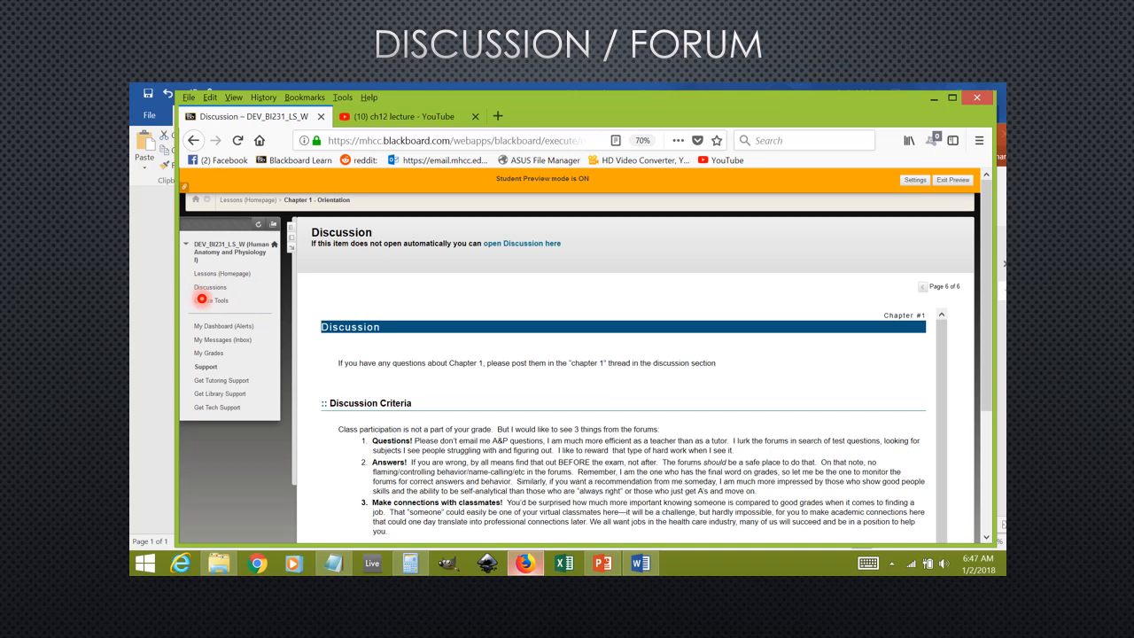
left_click(521, 243)
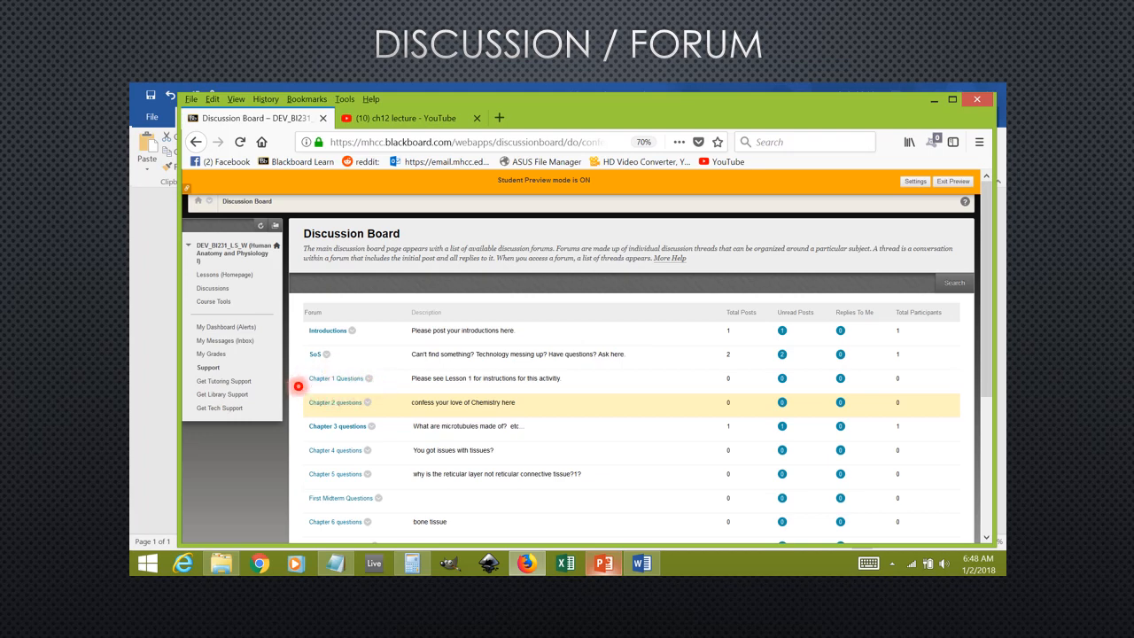
mouse_move(305, 380)
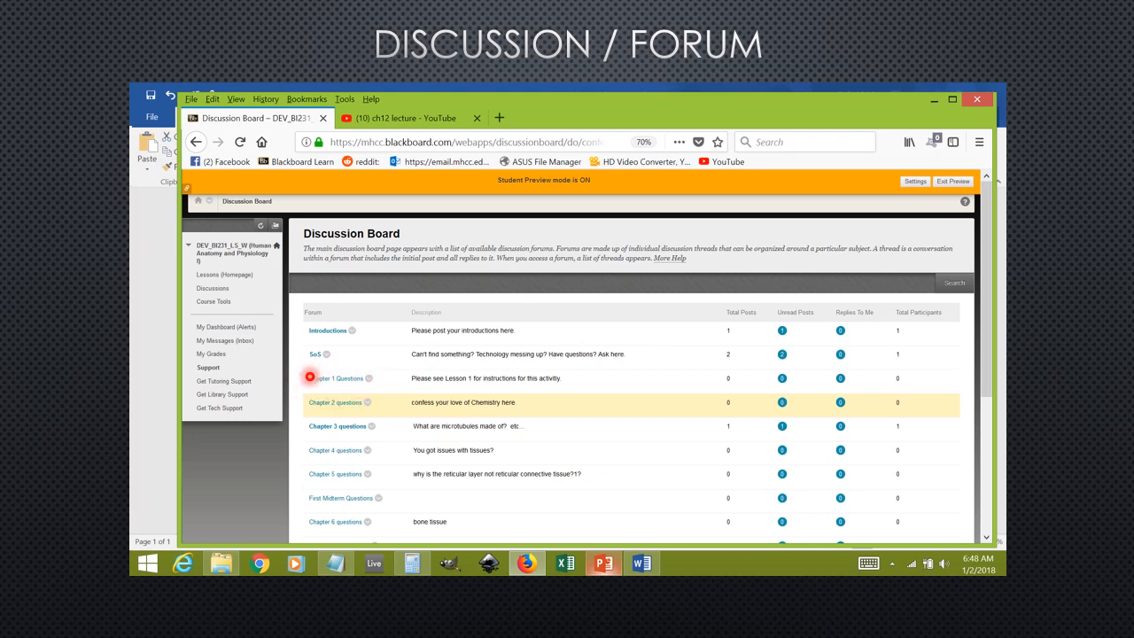
left_click(323, 378)
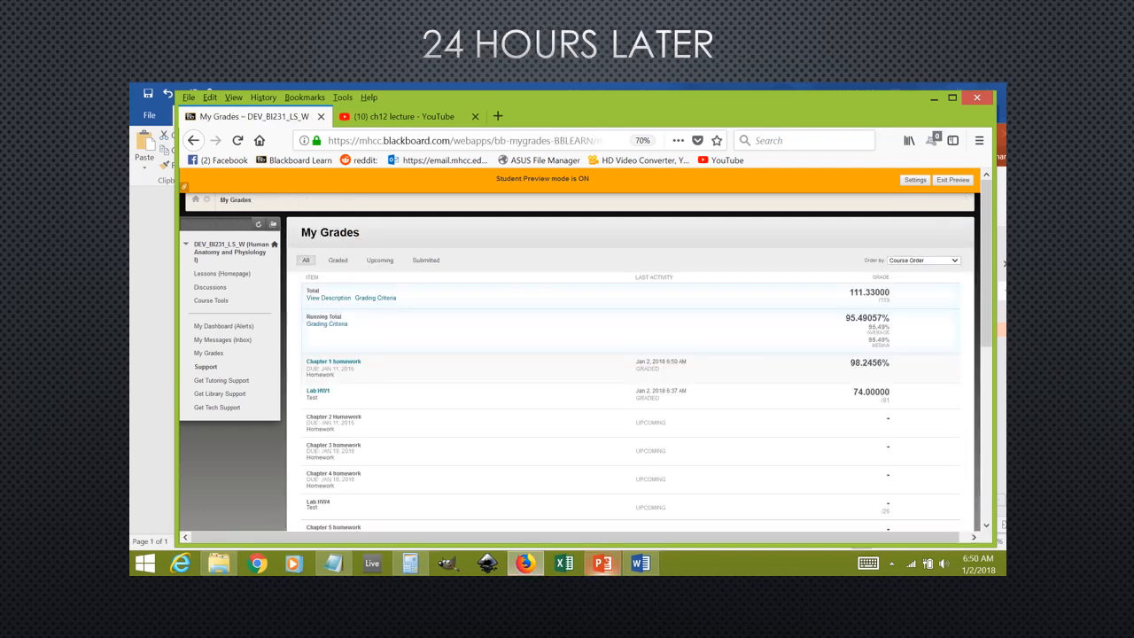
Advance to the Chapter 1 homework View Attempts page showing the 98.25% calculated grade.
left_click(767, 361)
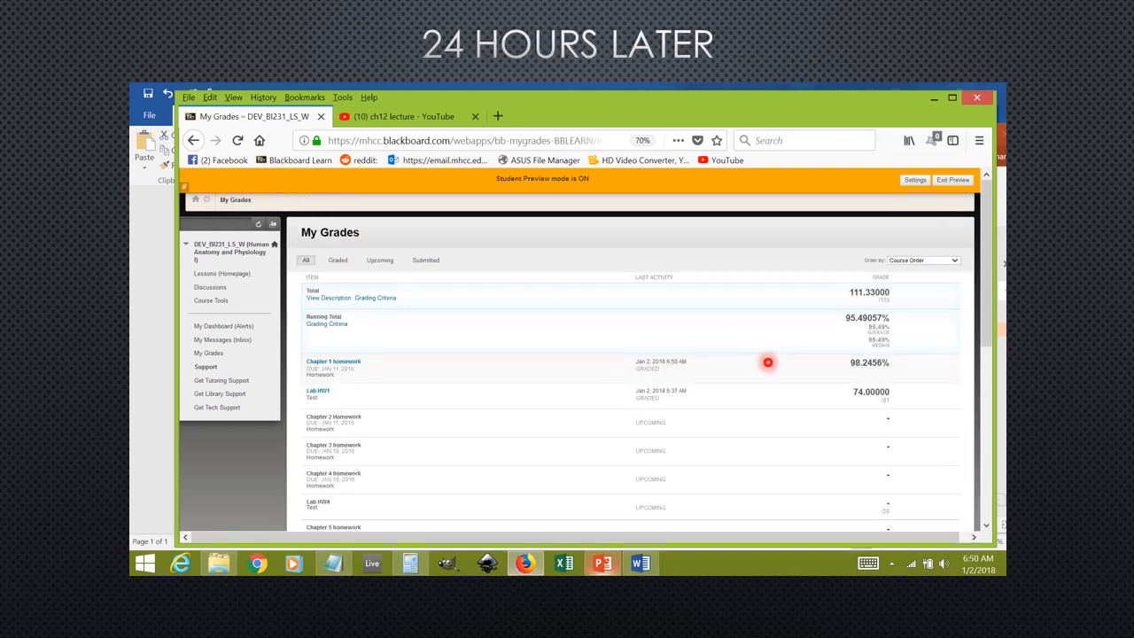
mouse_move(793, 361)
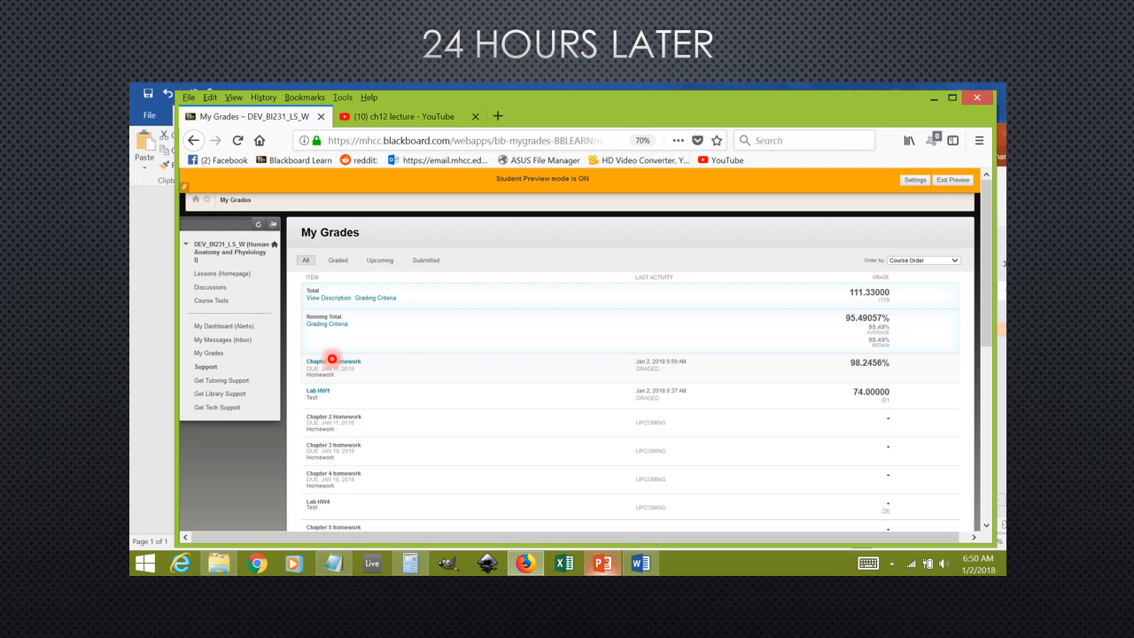
left_click(333, 362)
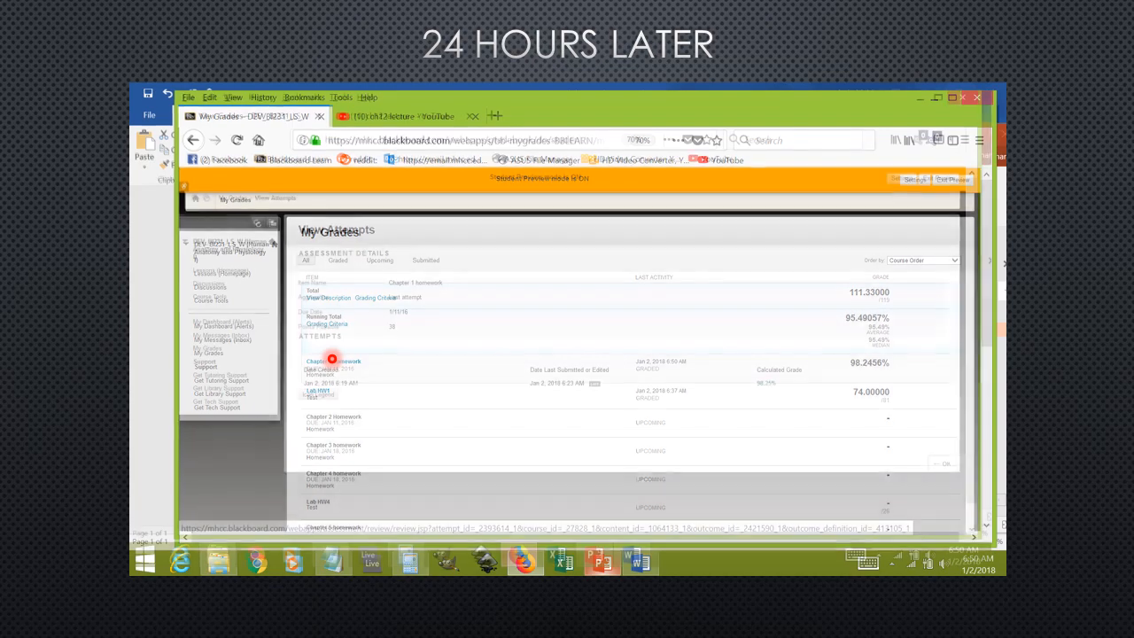
left_click(331, 358)
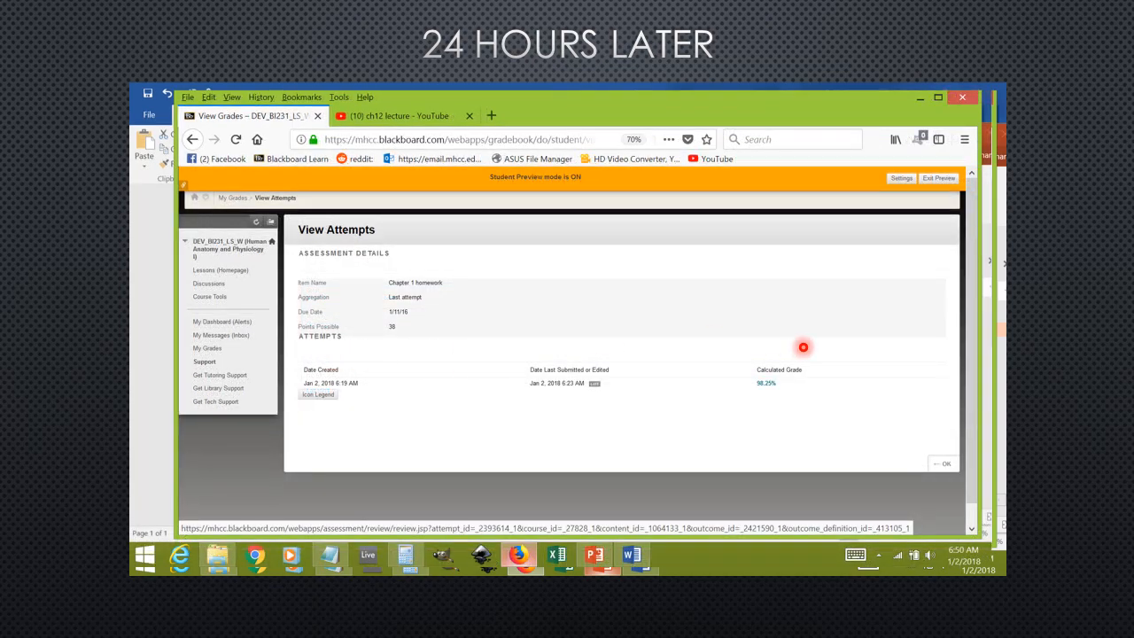
mouse_move(752, 367)
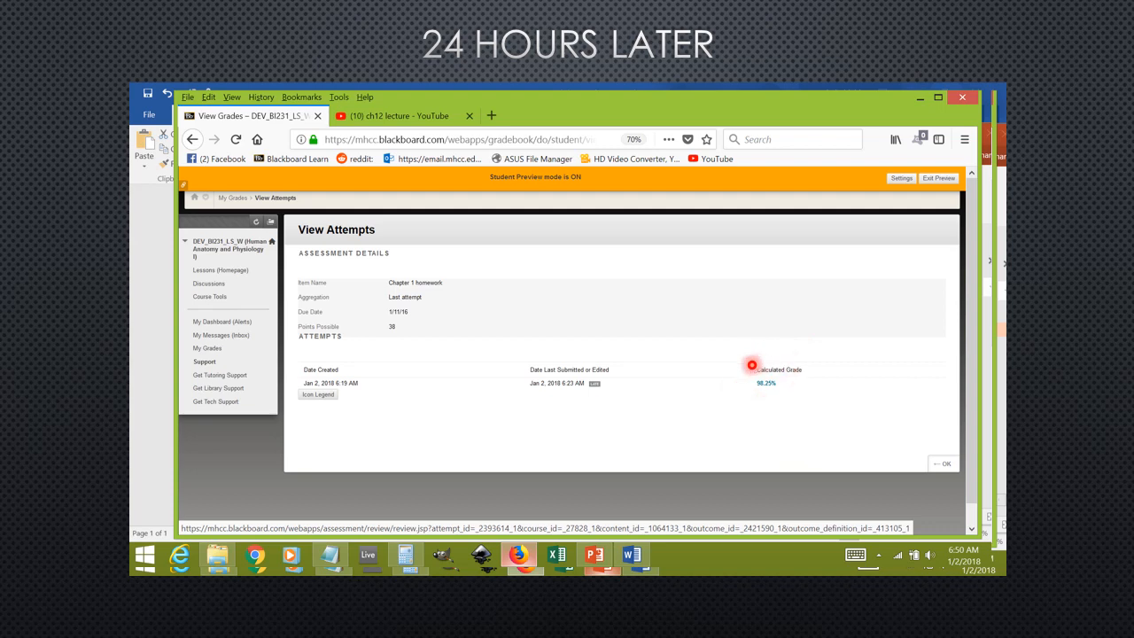